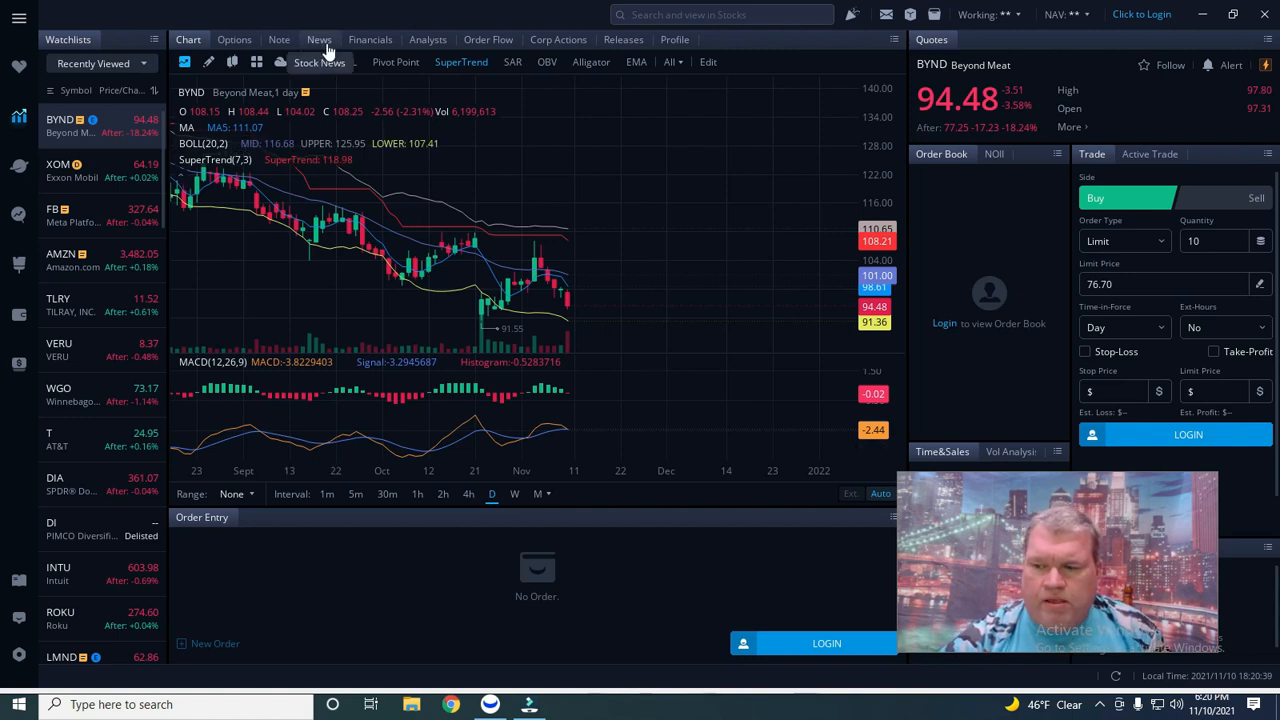
Step: Show the BYND news headlines list with earnings and sales-forecast stories
click(320, 40)
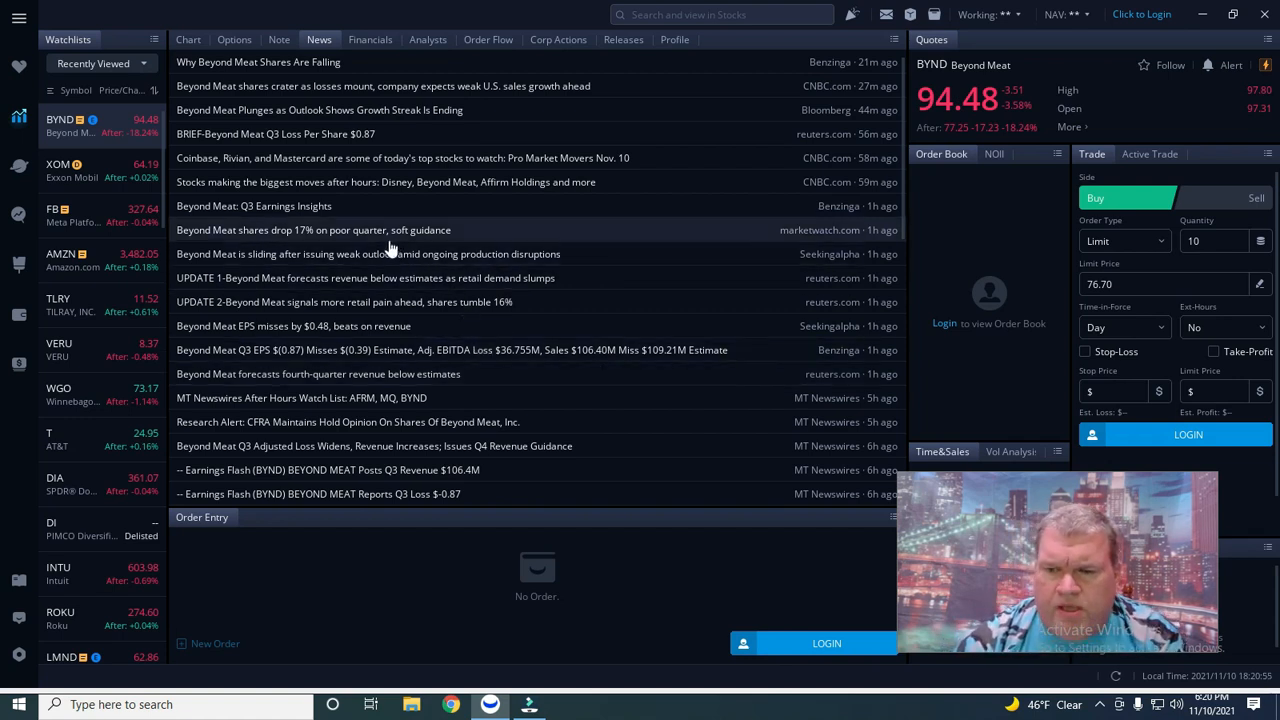
mouse_move(348, 236)
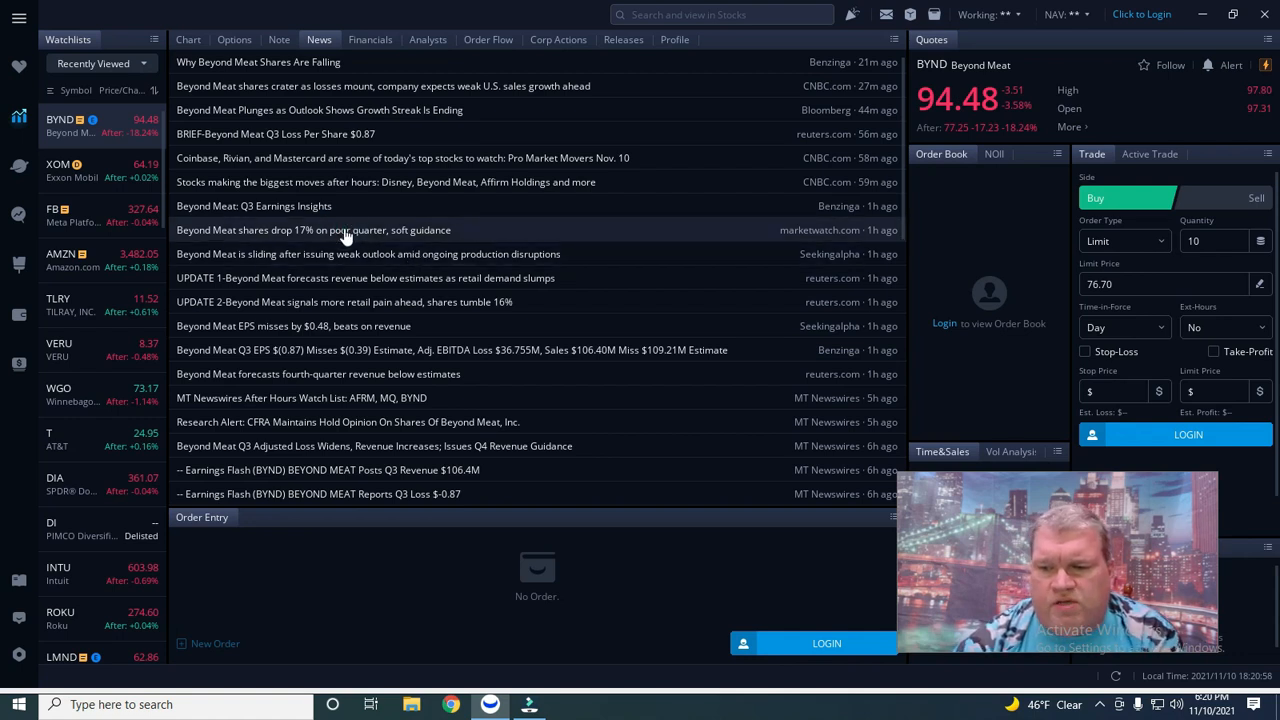
click(312, 230)
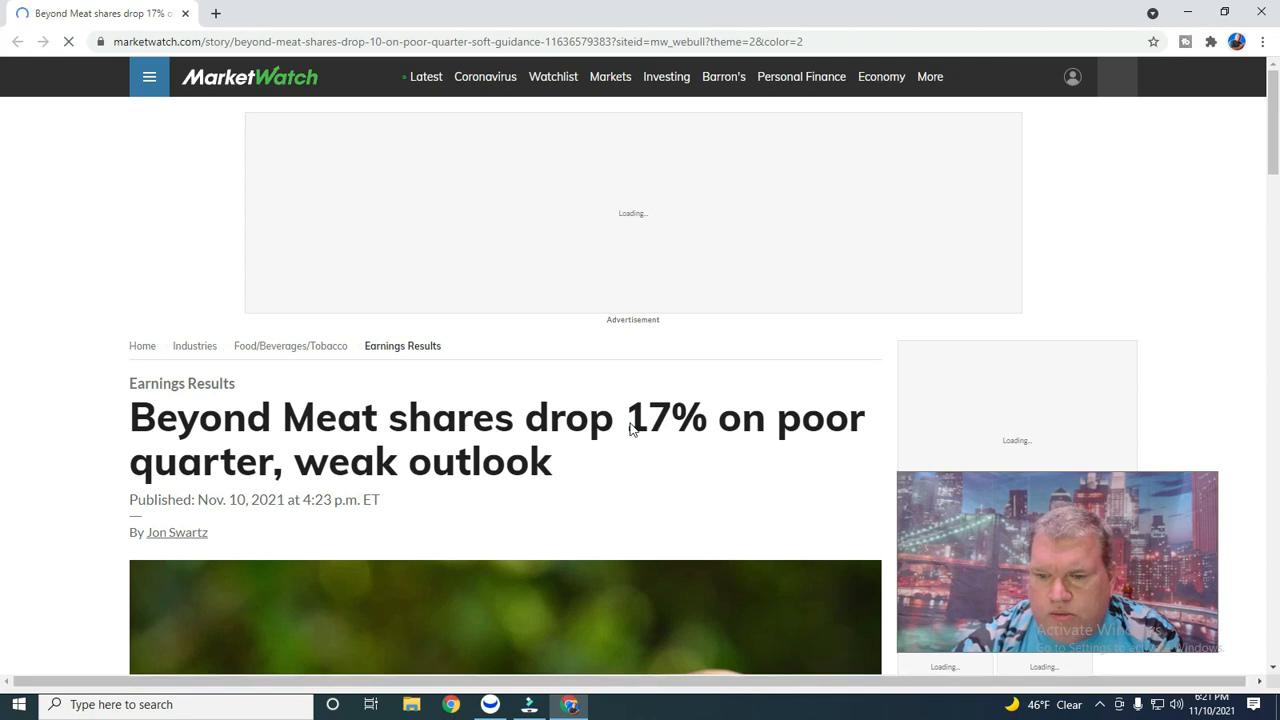
scroll(down, 3)
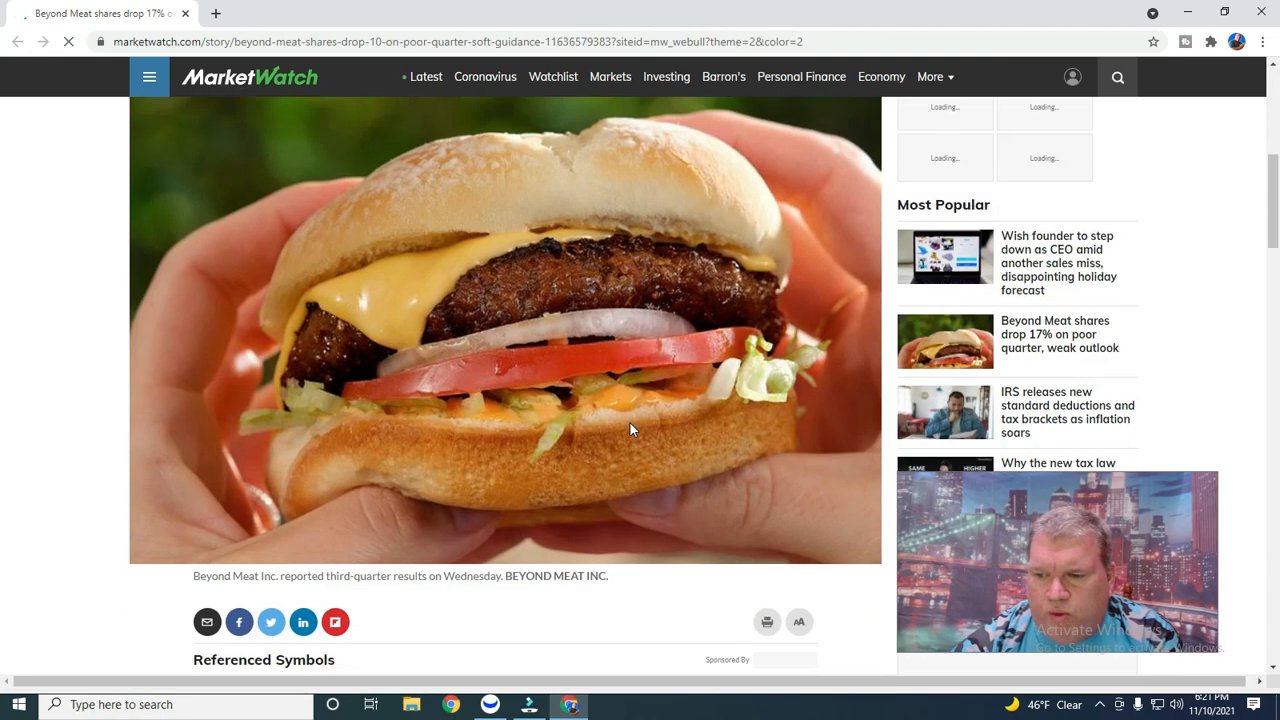
scroll(down, 3)
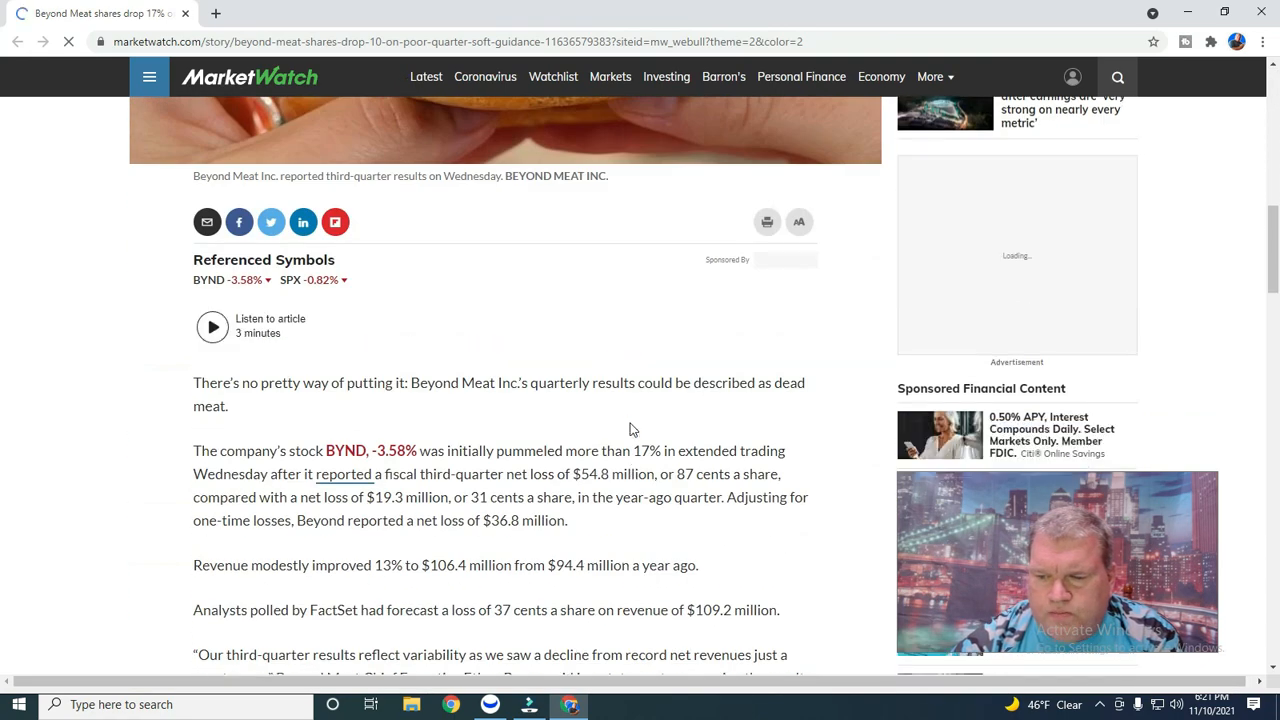
scroll(down, 3)
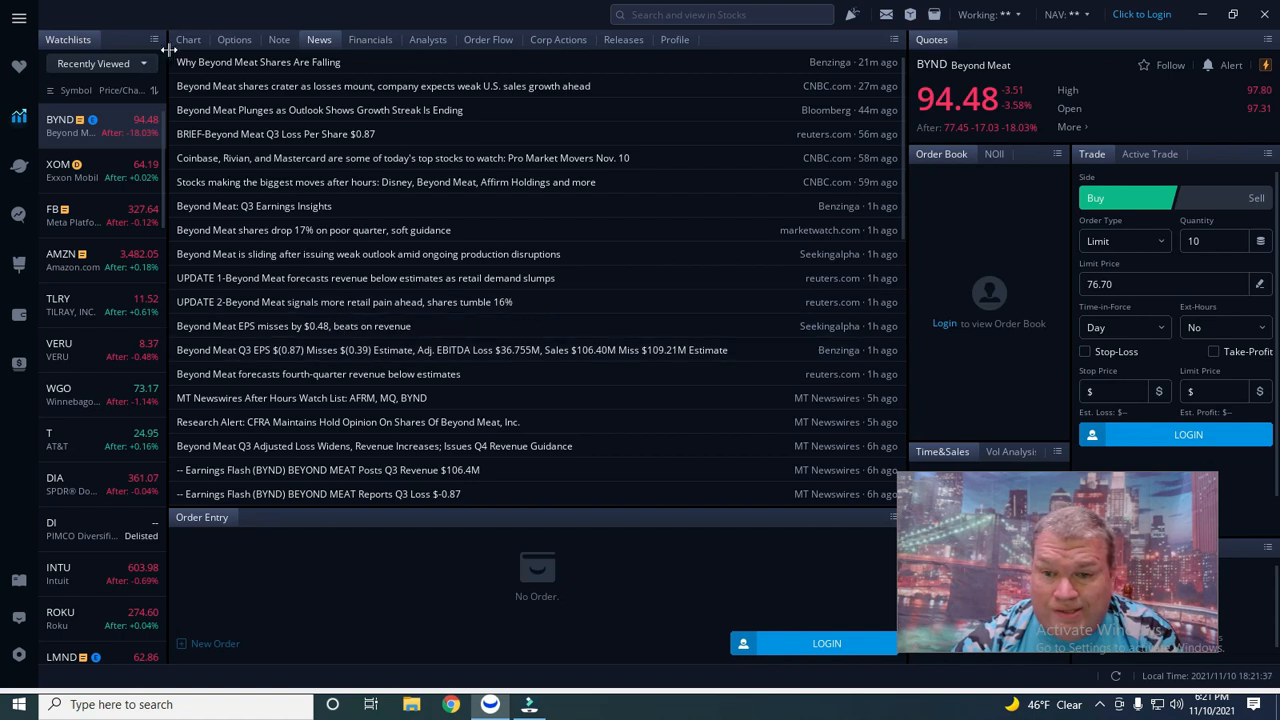
Step: Switch from the news list back to BYND's daily candle chart with indicators
click(188, 40)
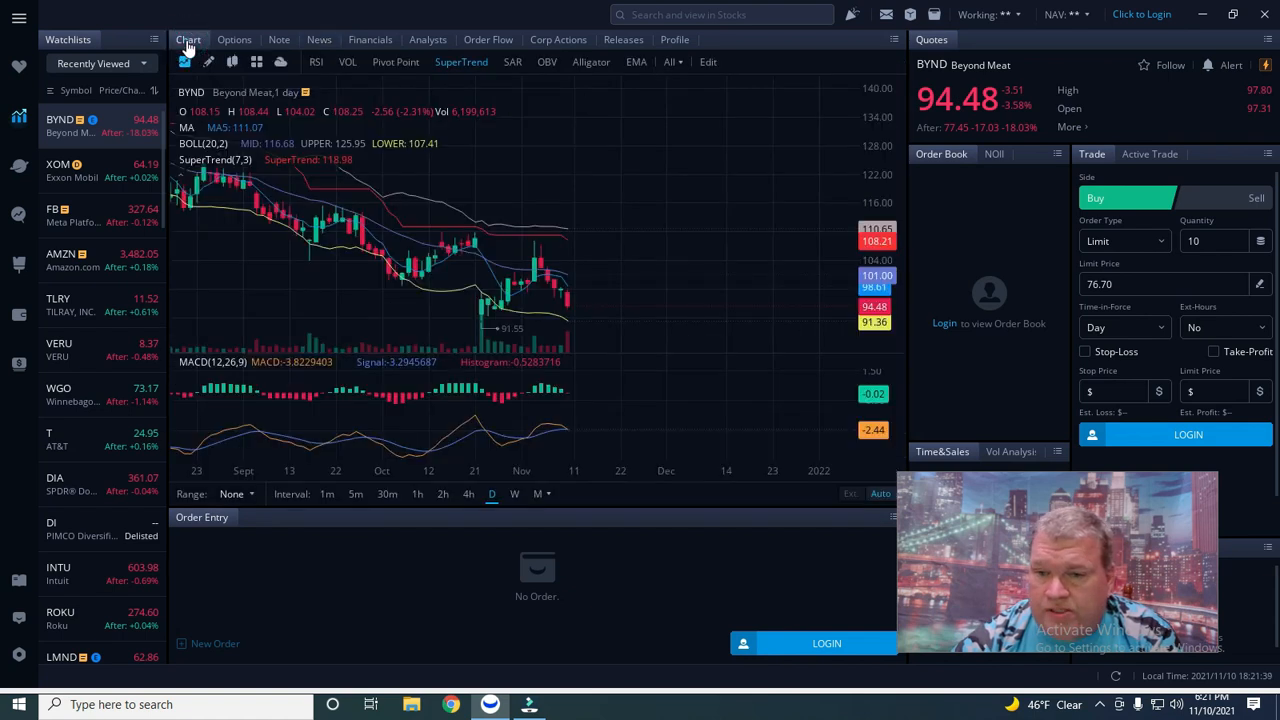
mouse_move(676, 410)
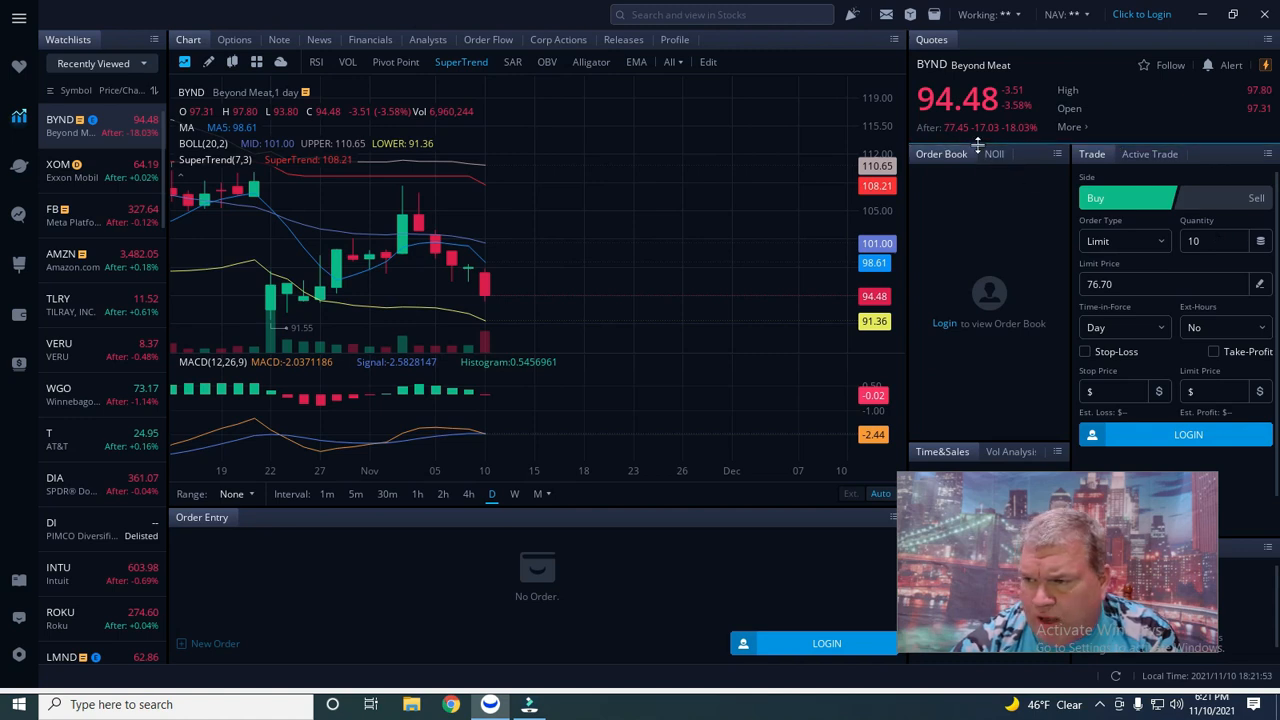
mouse_move(964, 140)
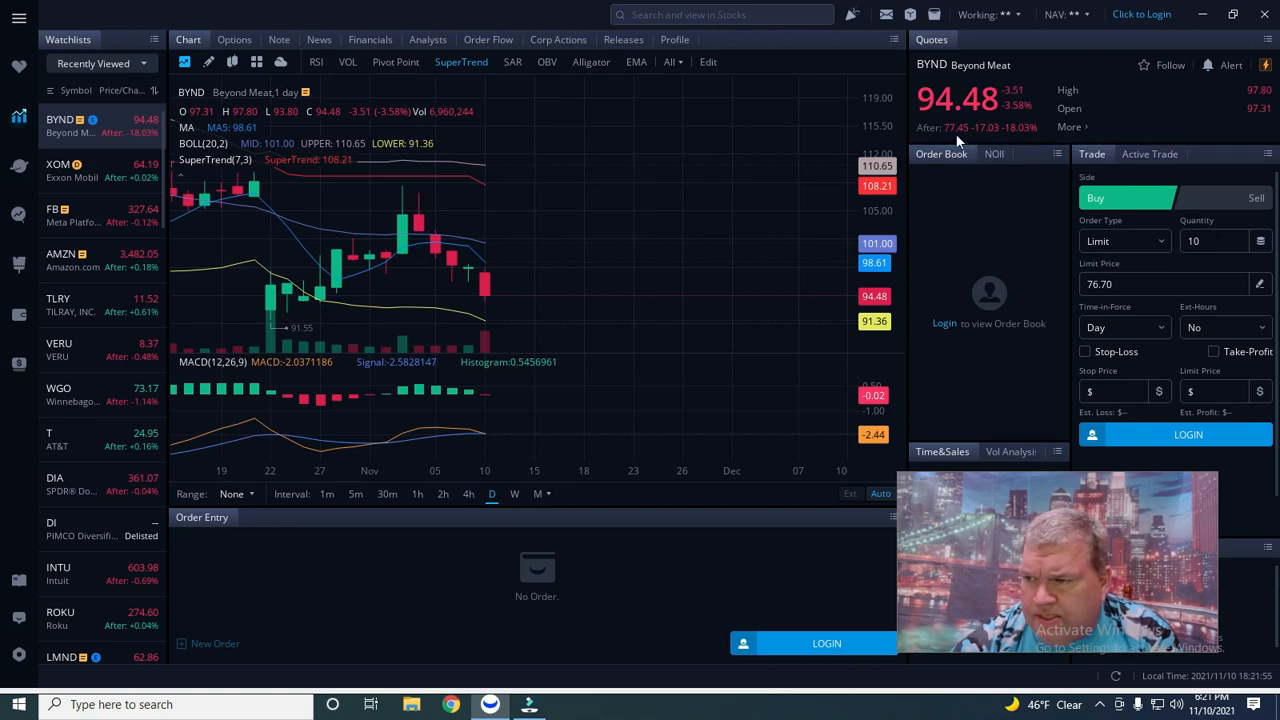
mouse_move(964, 140)
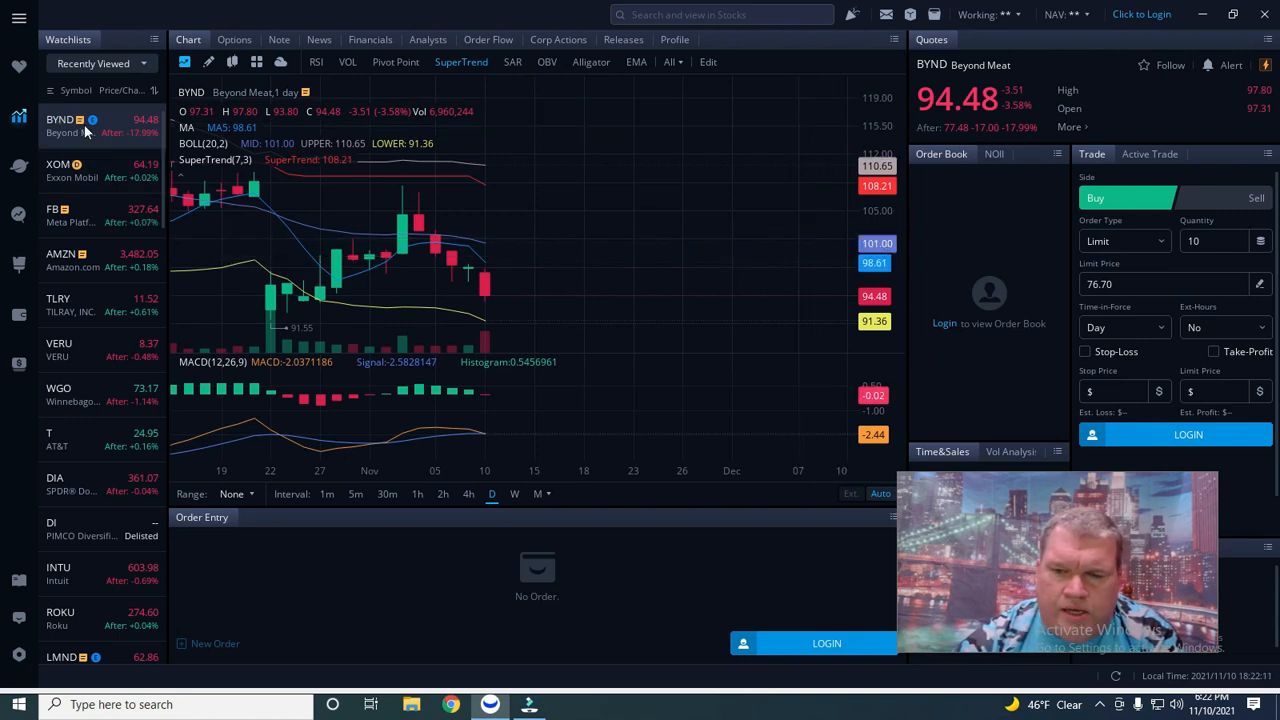
mouse_move(96, 132)
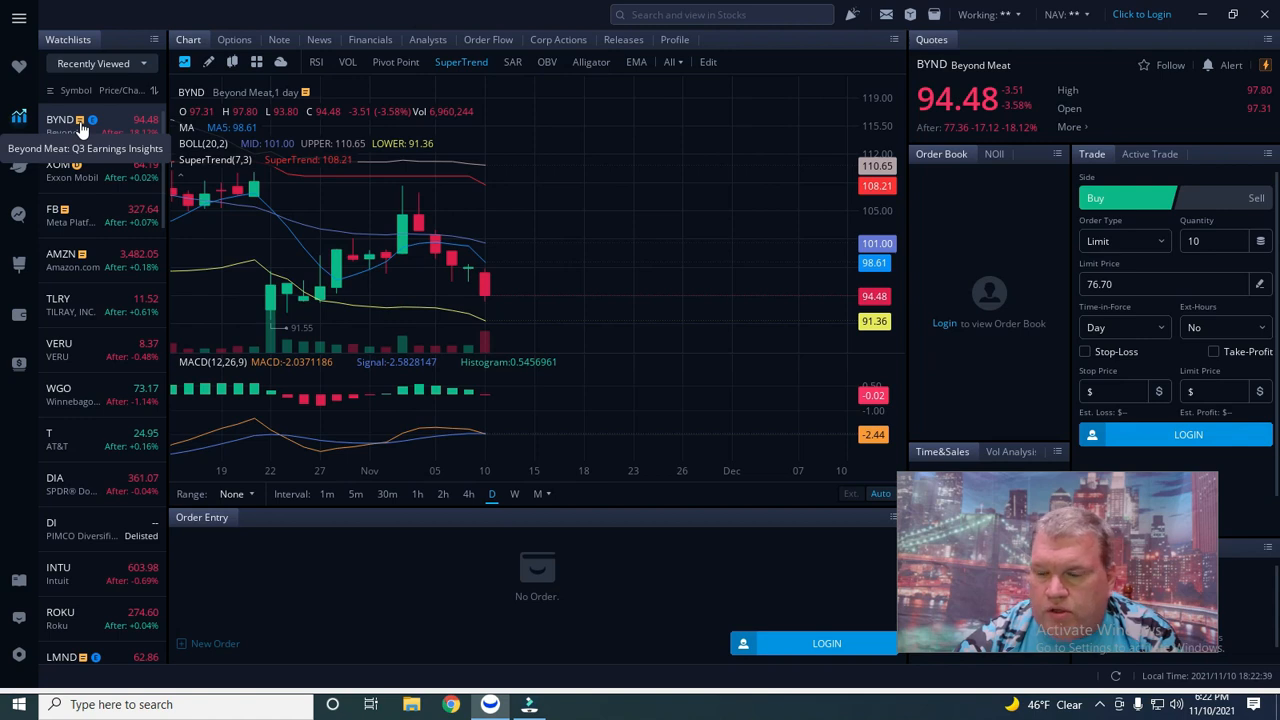
mouse_move(684, 288)
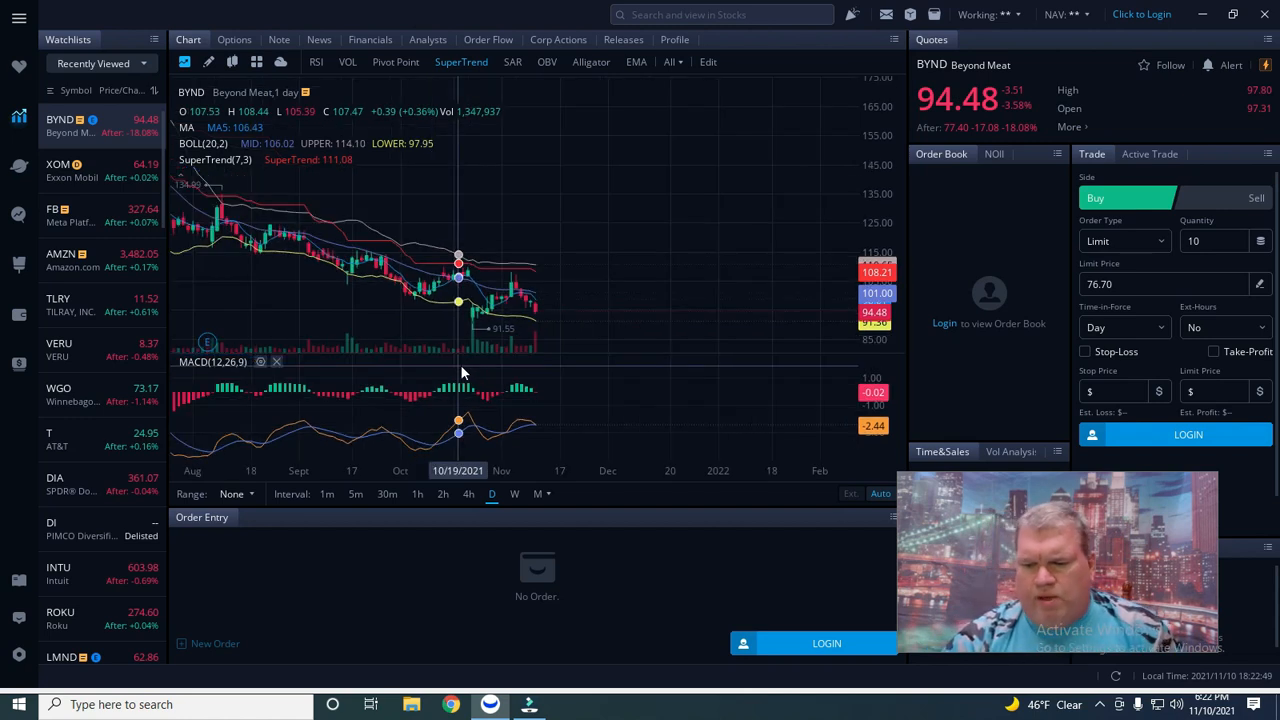
Step: Set the BYND chart interval to weekly candles covering 2020 to late 2021
click(514, 492)
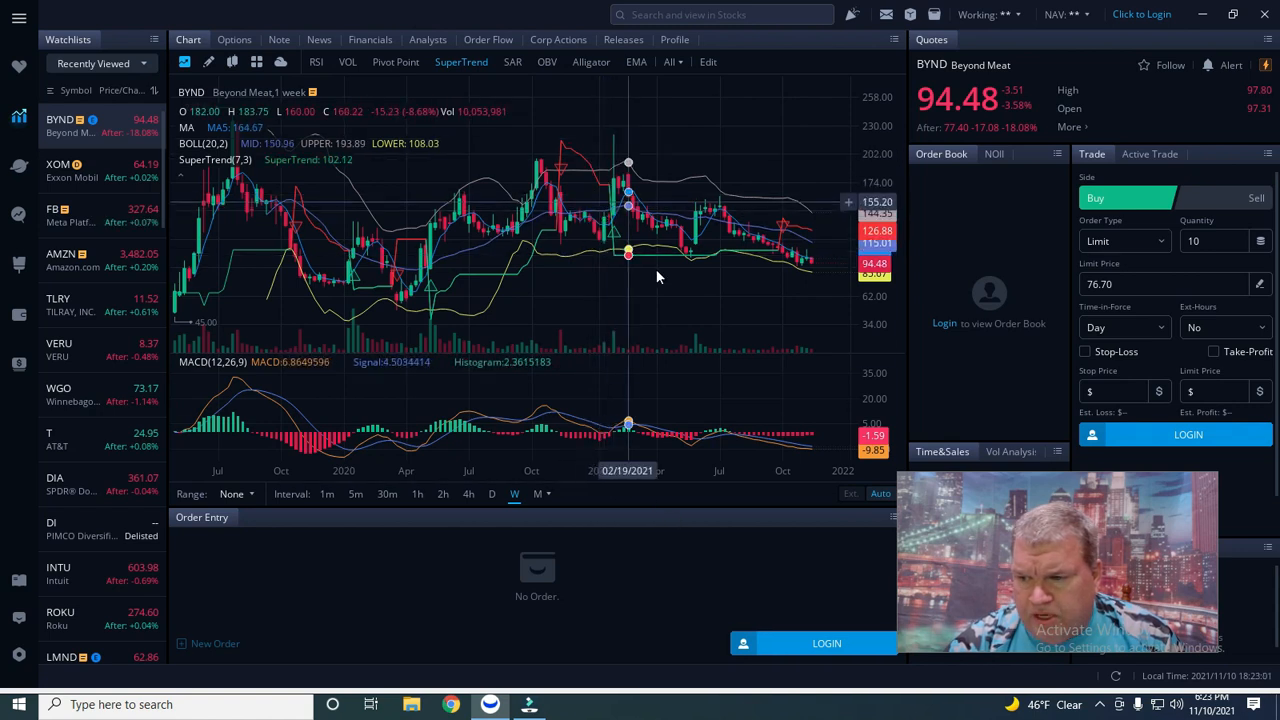
mouse_move(598, 252)
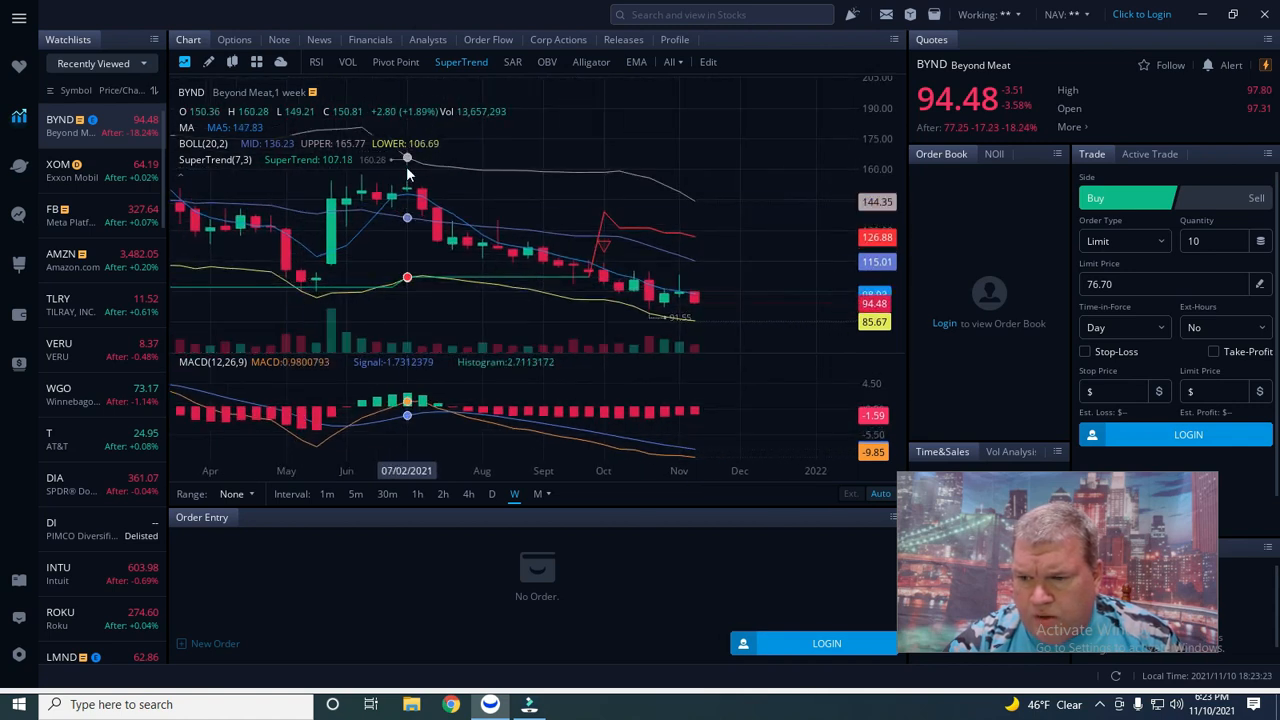
mouse_move(618, 244)
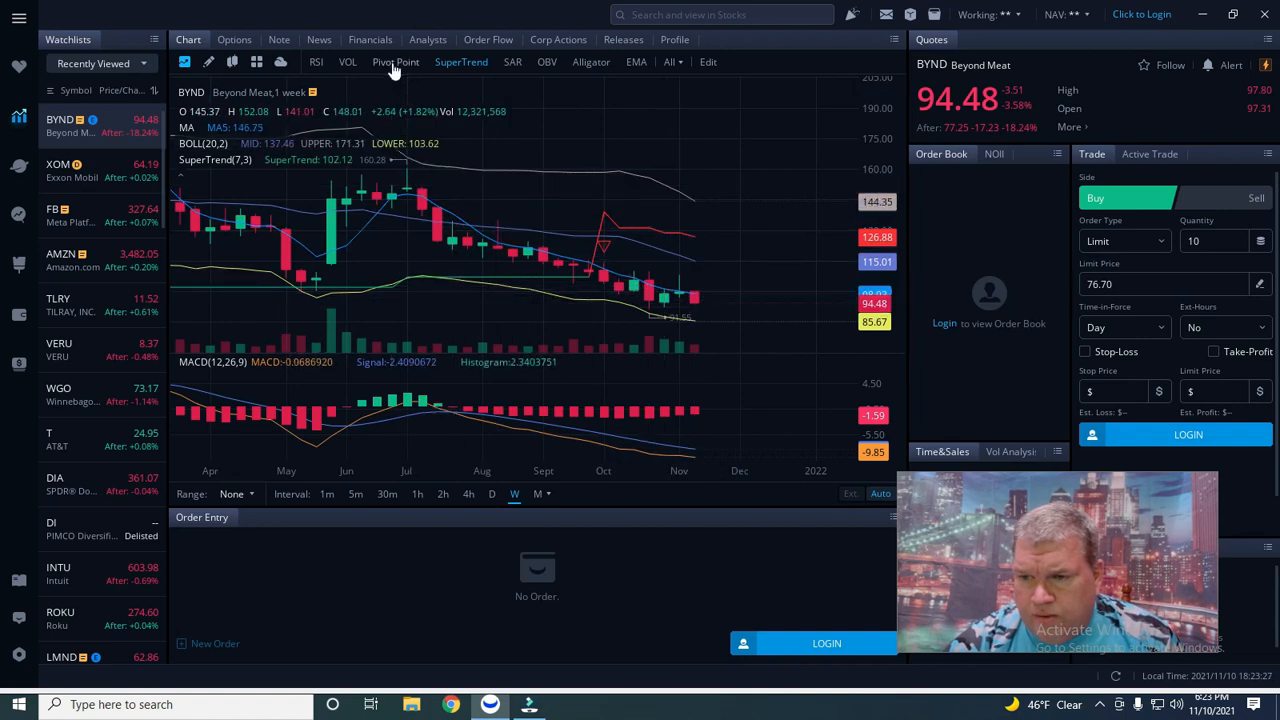
click(396, 60)
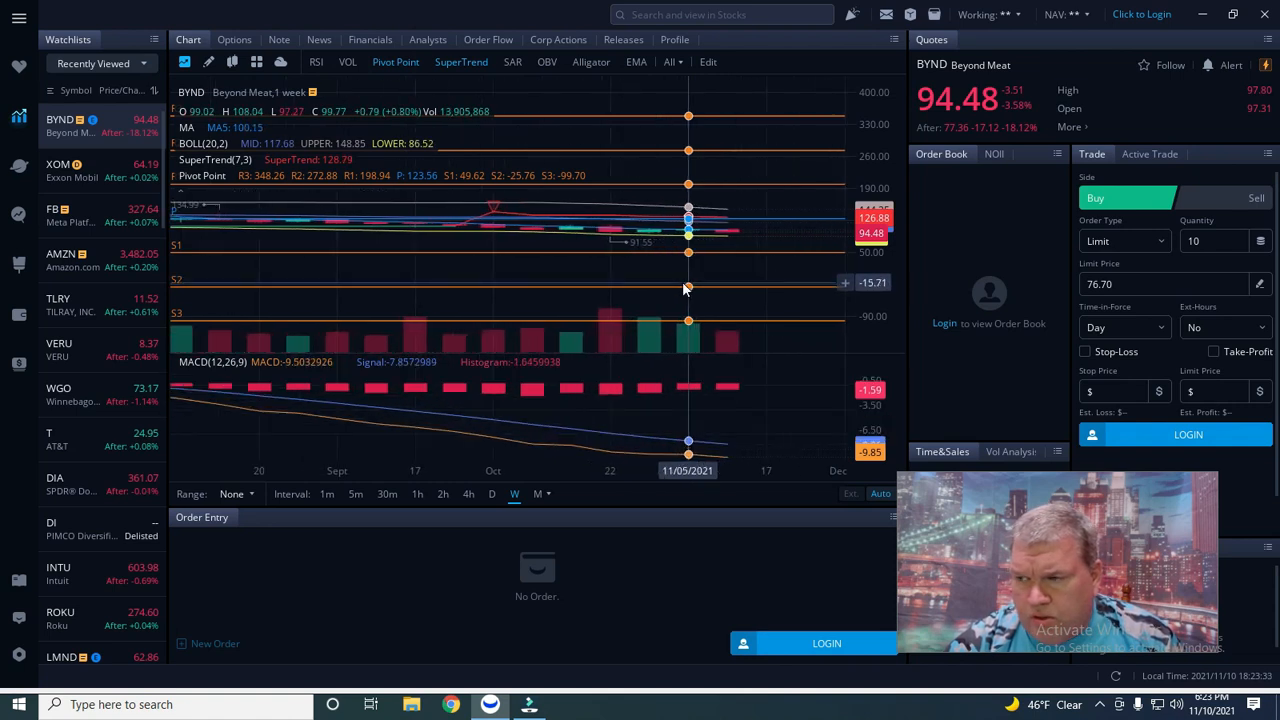
mouse_move(764, 420)
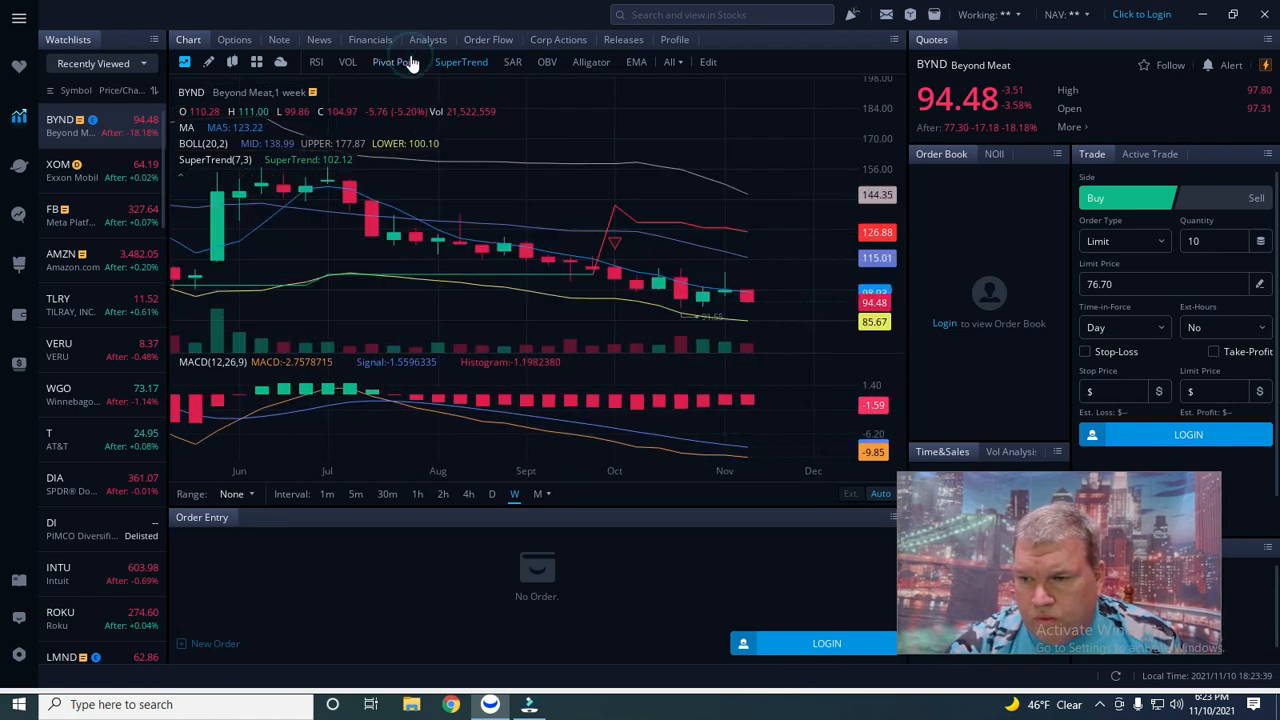
mouse_move(746, 400)
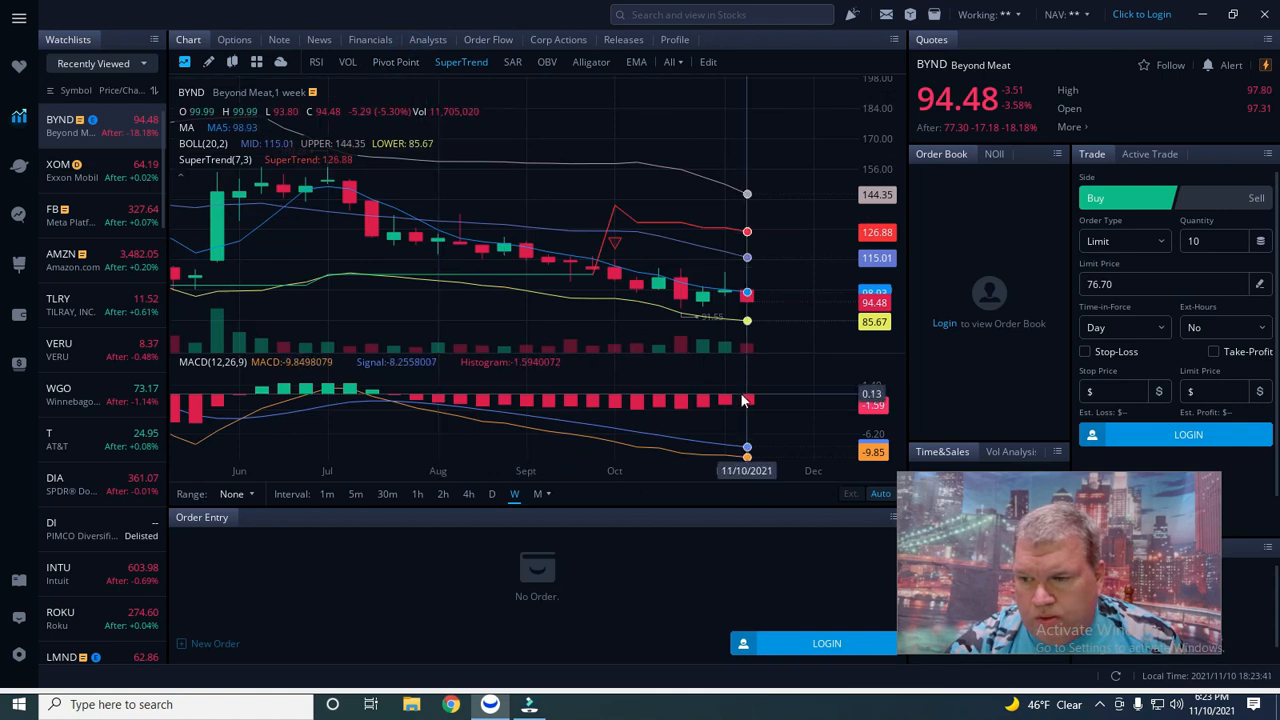
Step: Review BYND's monthly price history, then restore the daily candle interval
click(538, 494)
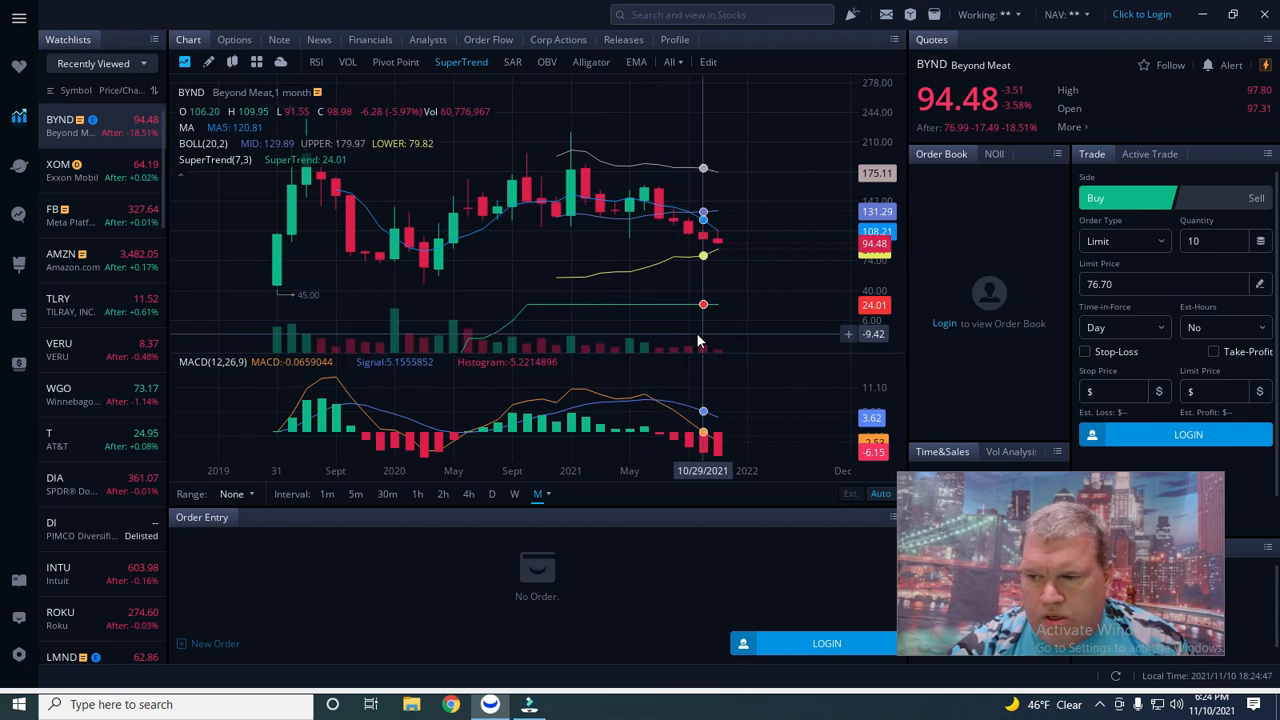
mouse_move(632, 332)
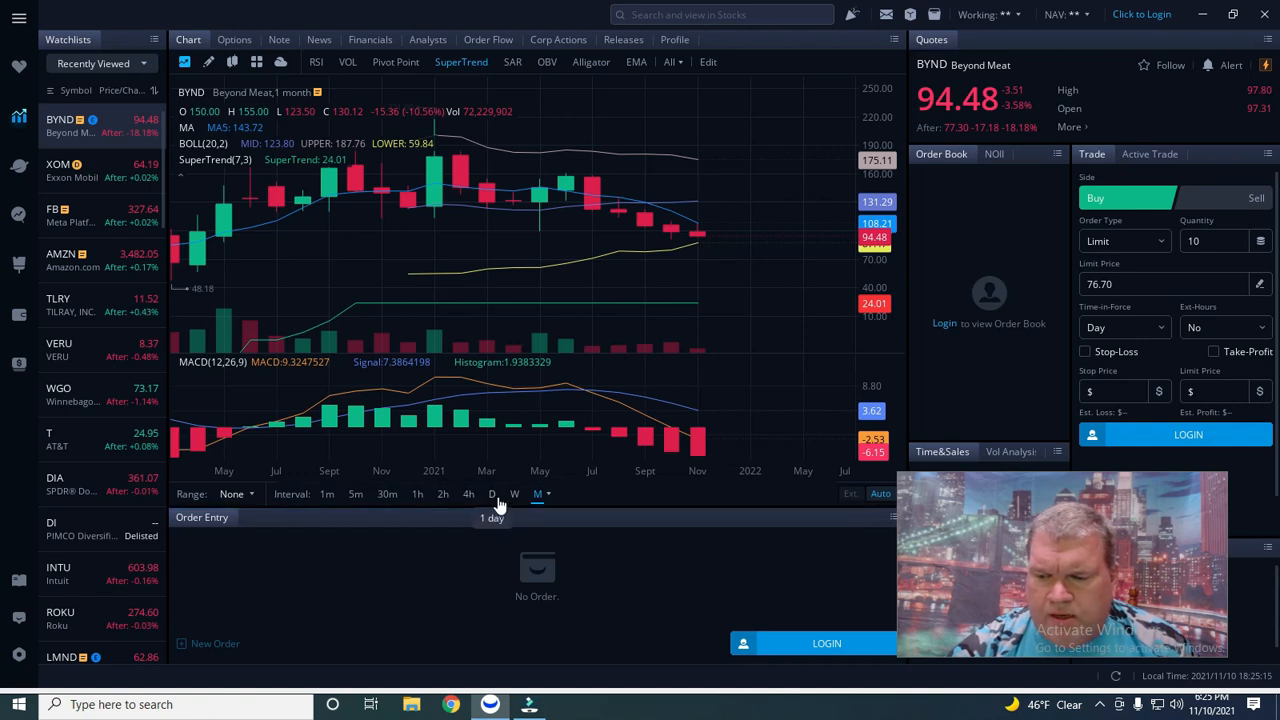
click(492, 492)
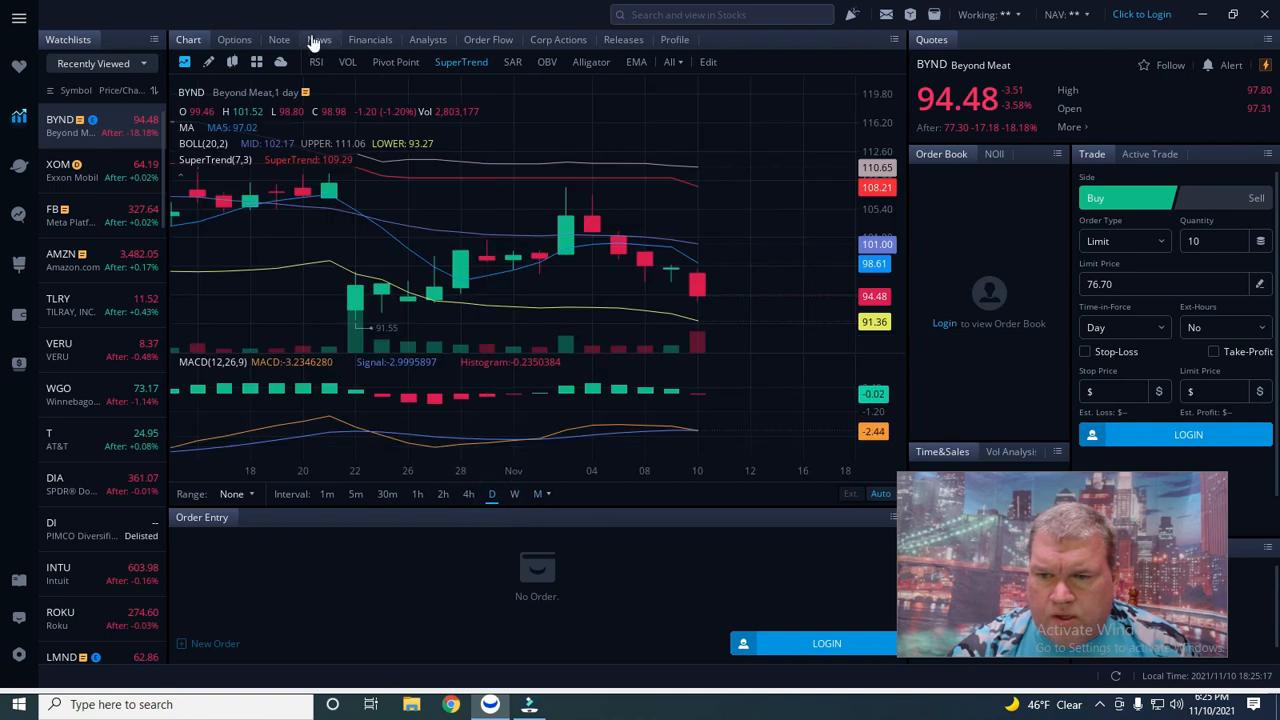
Step: Show BYND's 12 Nov 21 options chain and scan the call and put strikes
click(234, 40)
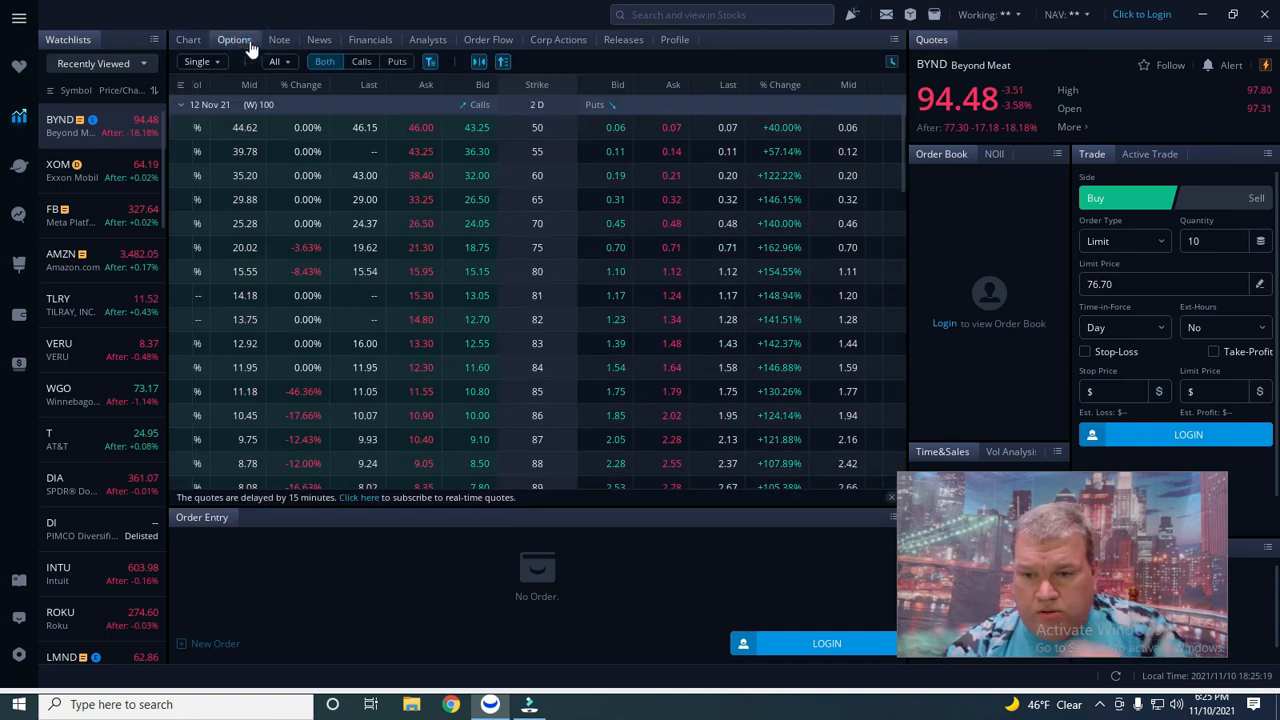
mouse_move(616, 248)
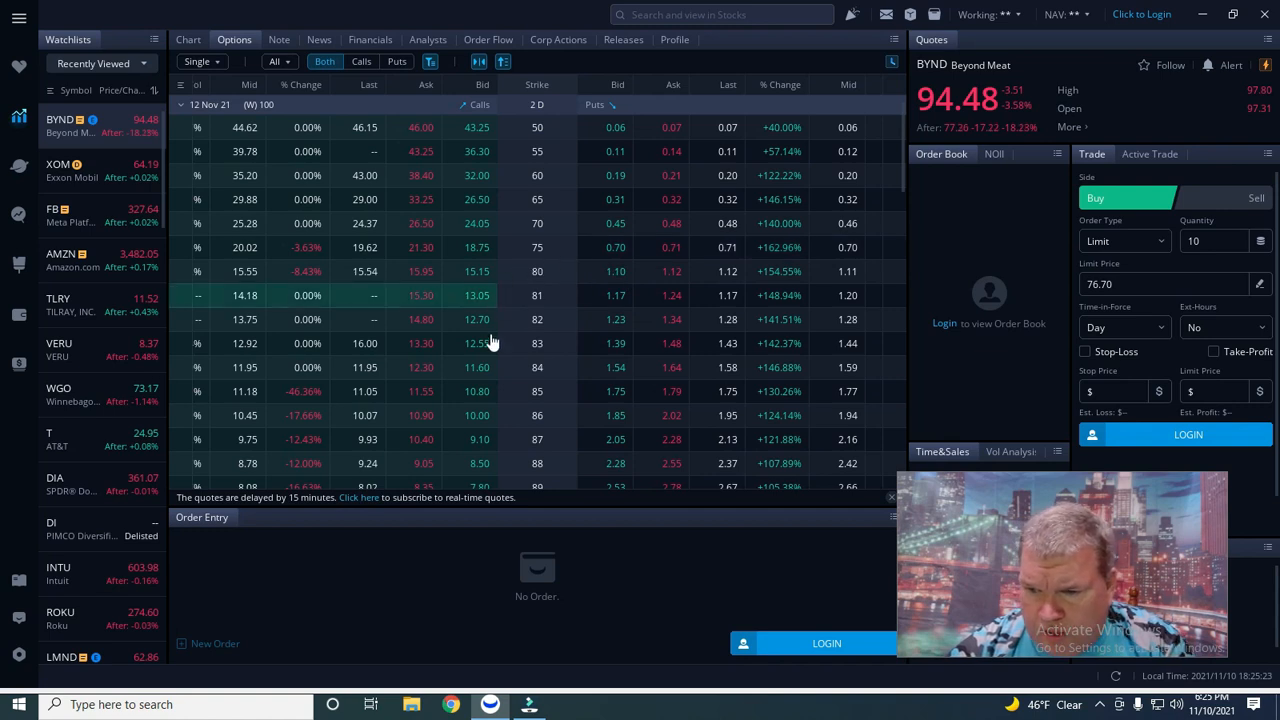
scroll(down, 3)
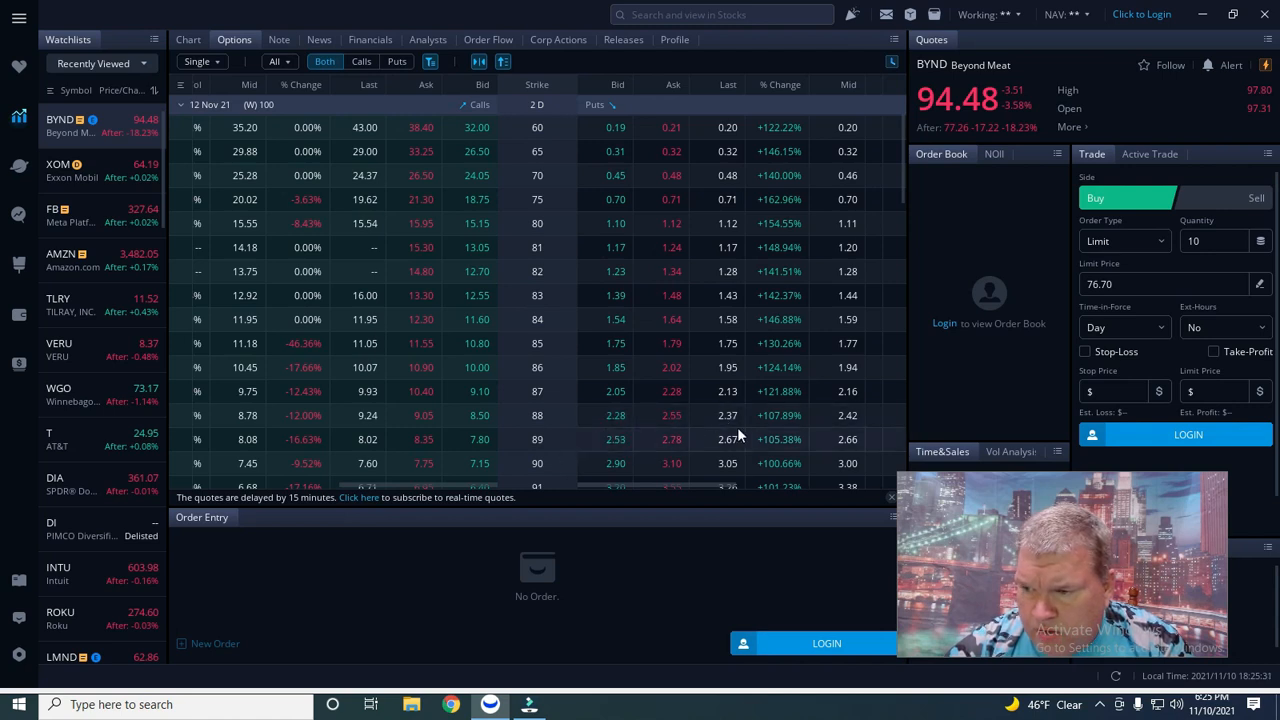
mouse_move(796, 438)
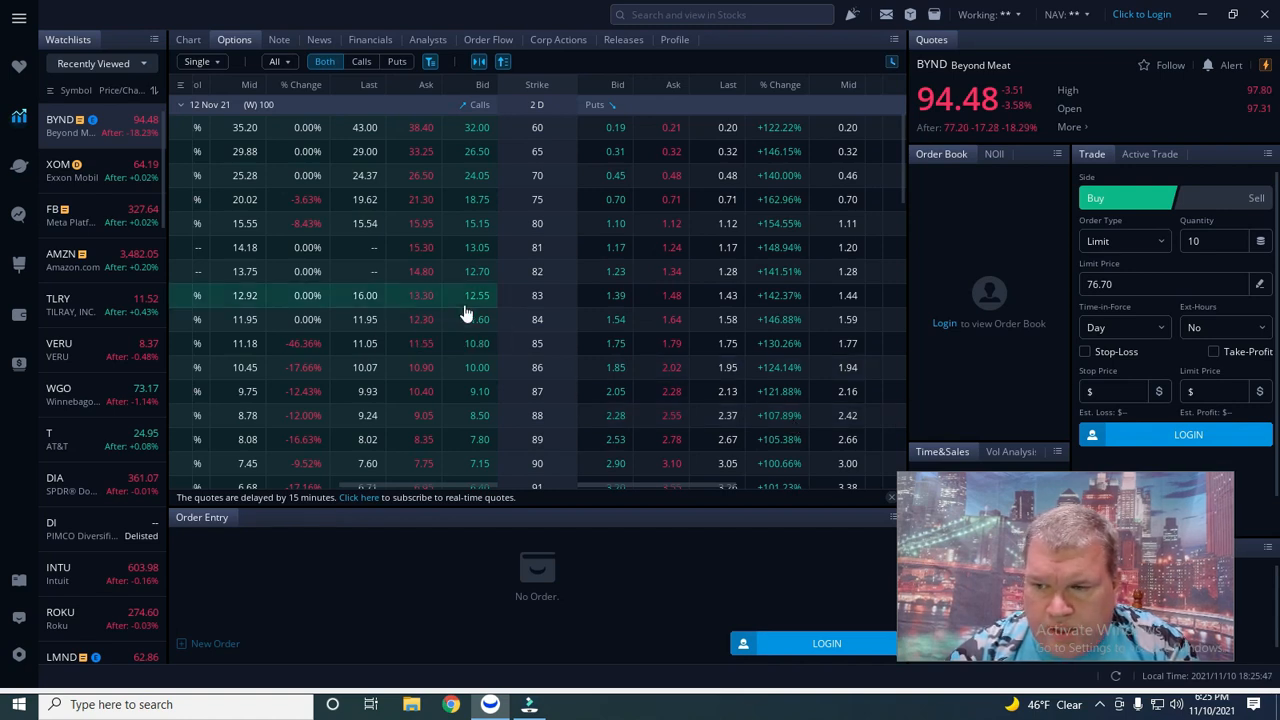
scroll(down, 3)
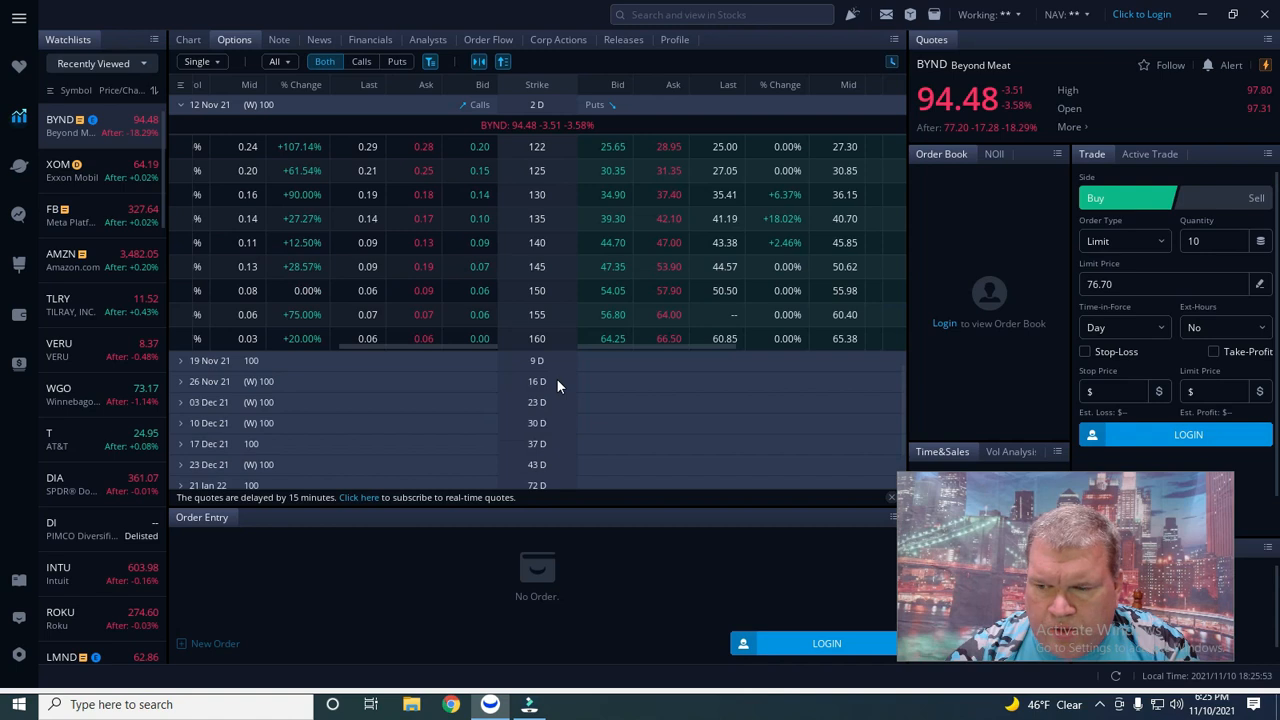
Step: Collapse 17 Dec 21 and expand 12 Nov 21 to view Greeks, open interest and IV near the price
scroll(down, 3)
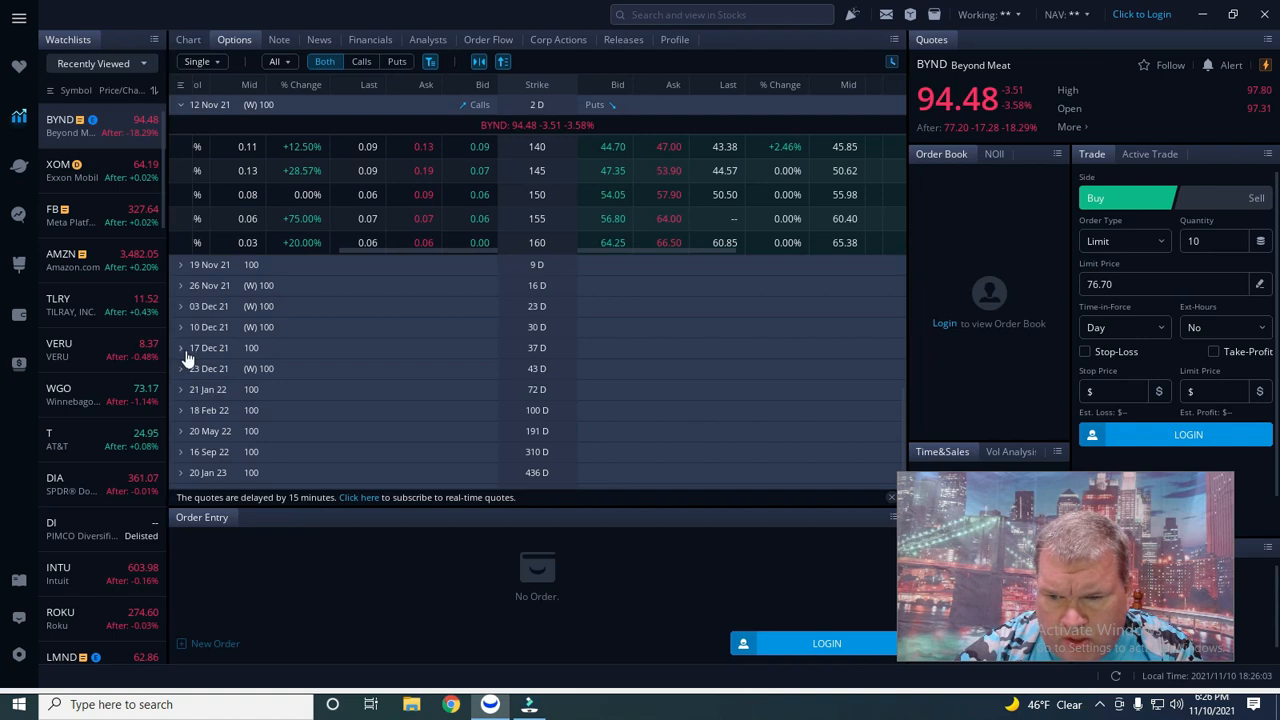
click(180, 348)
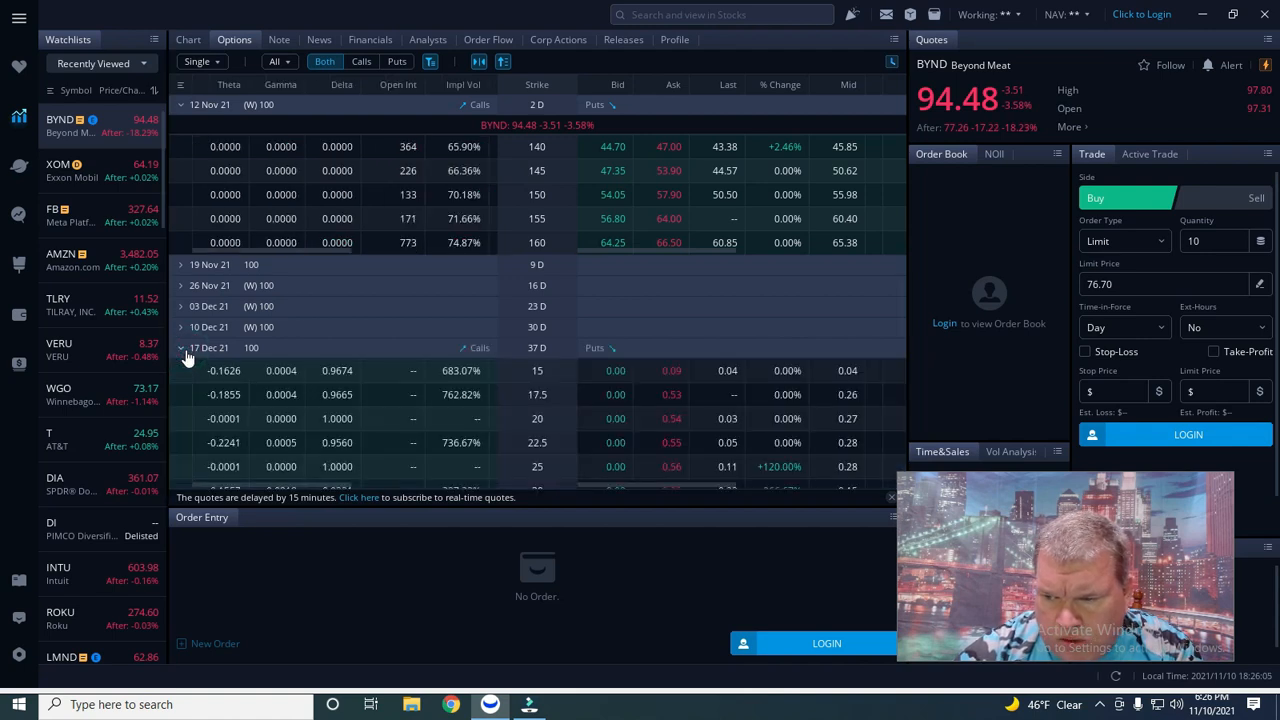
scroll(down, 3)
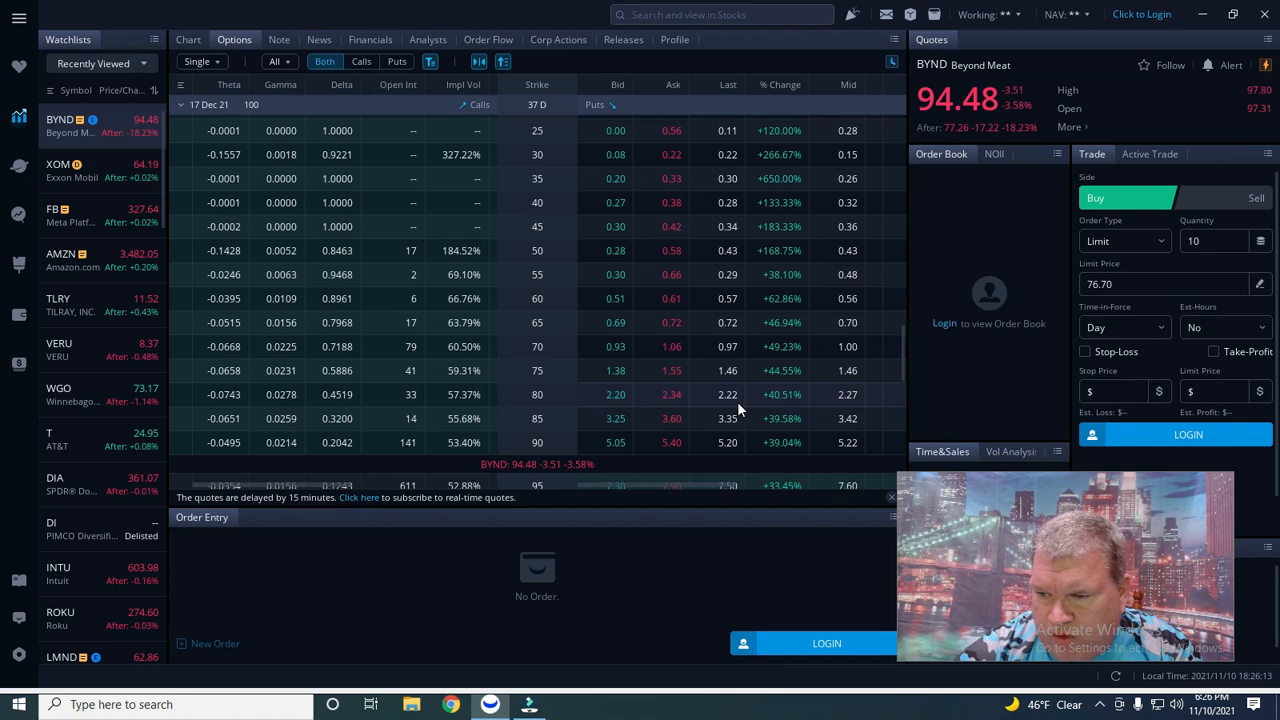
mouse_move(736, 404)
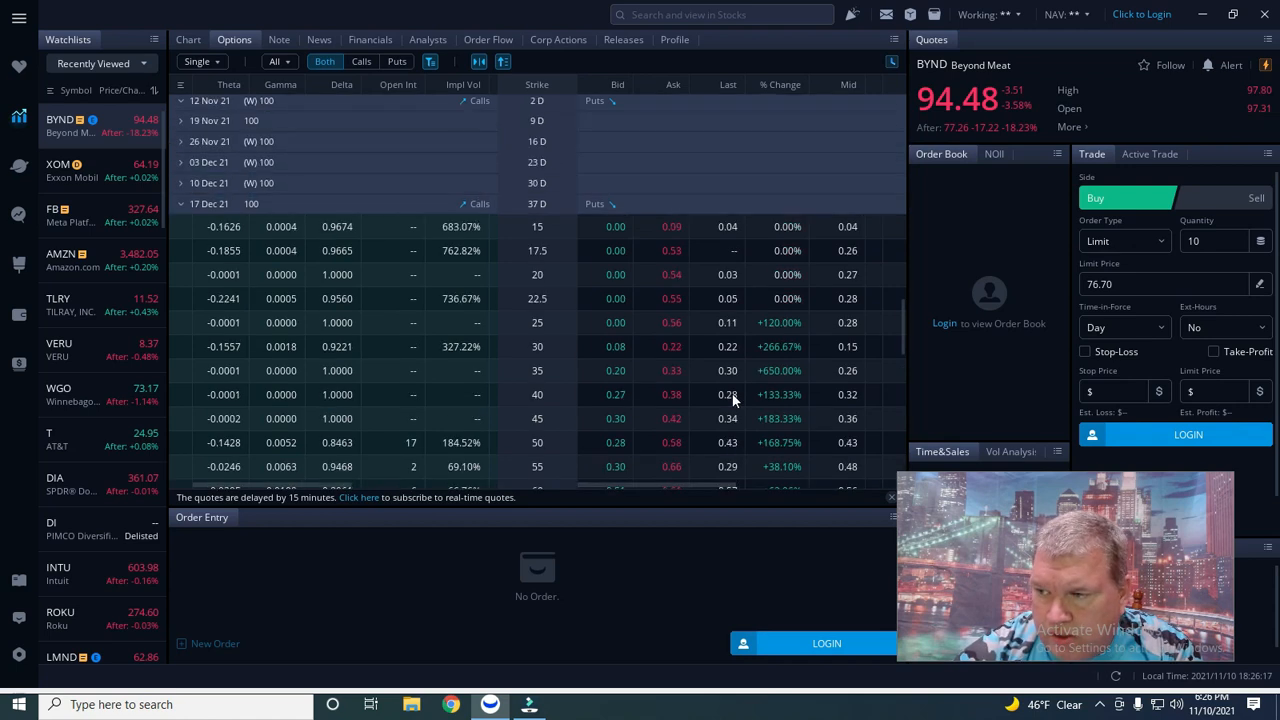
click(180, 100)
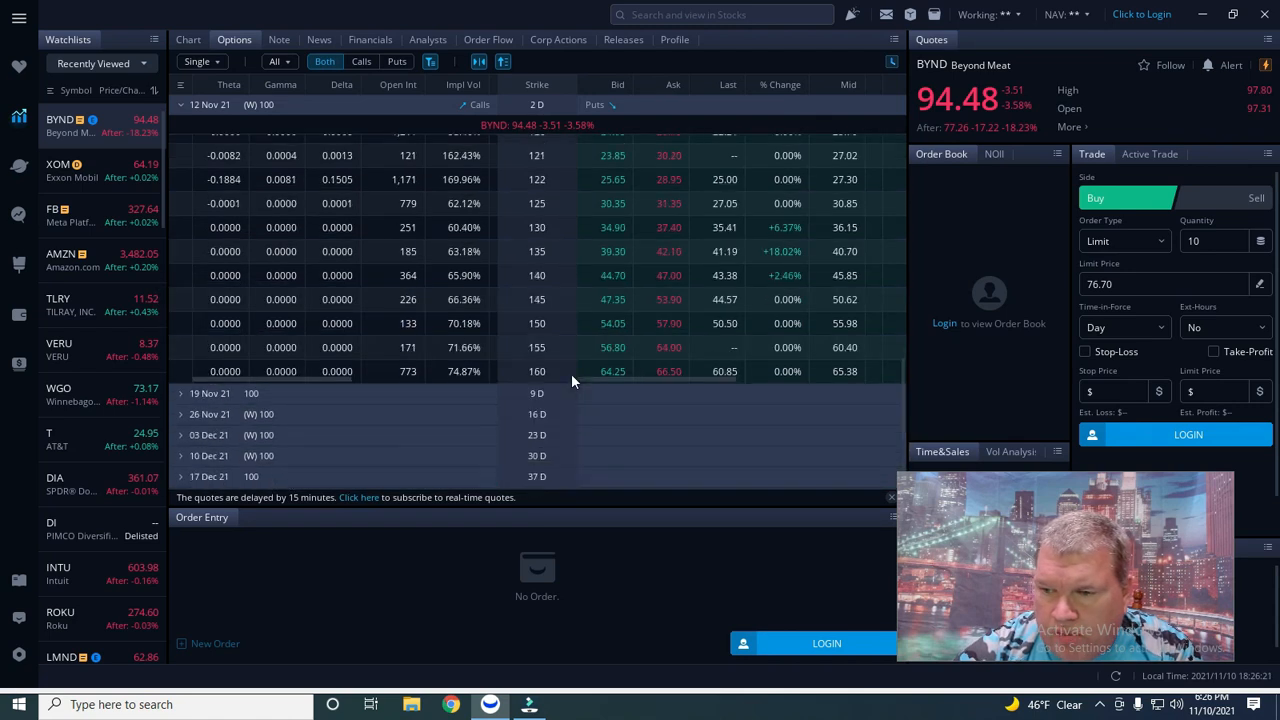
scroll(down, 3)
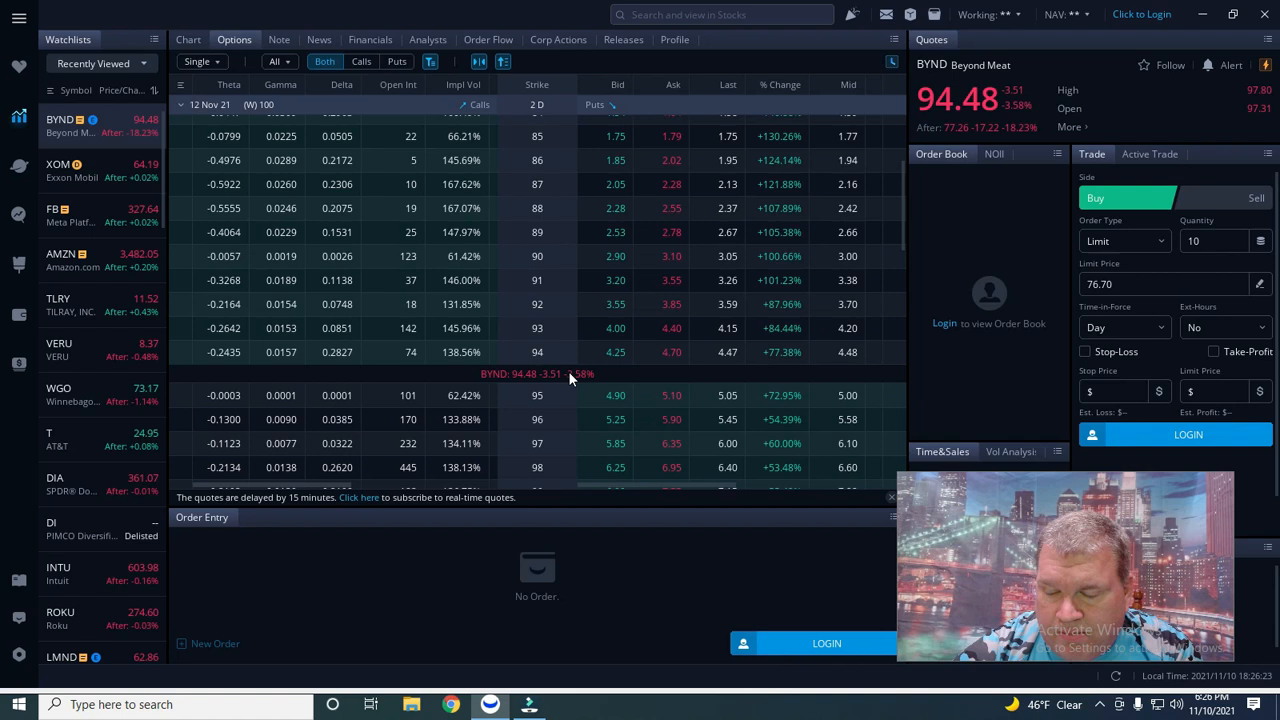
scroll(up, 3)
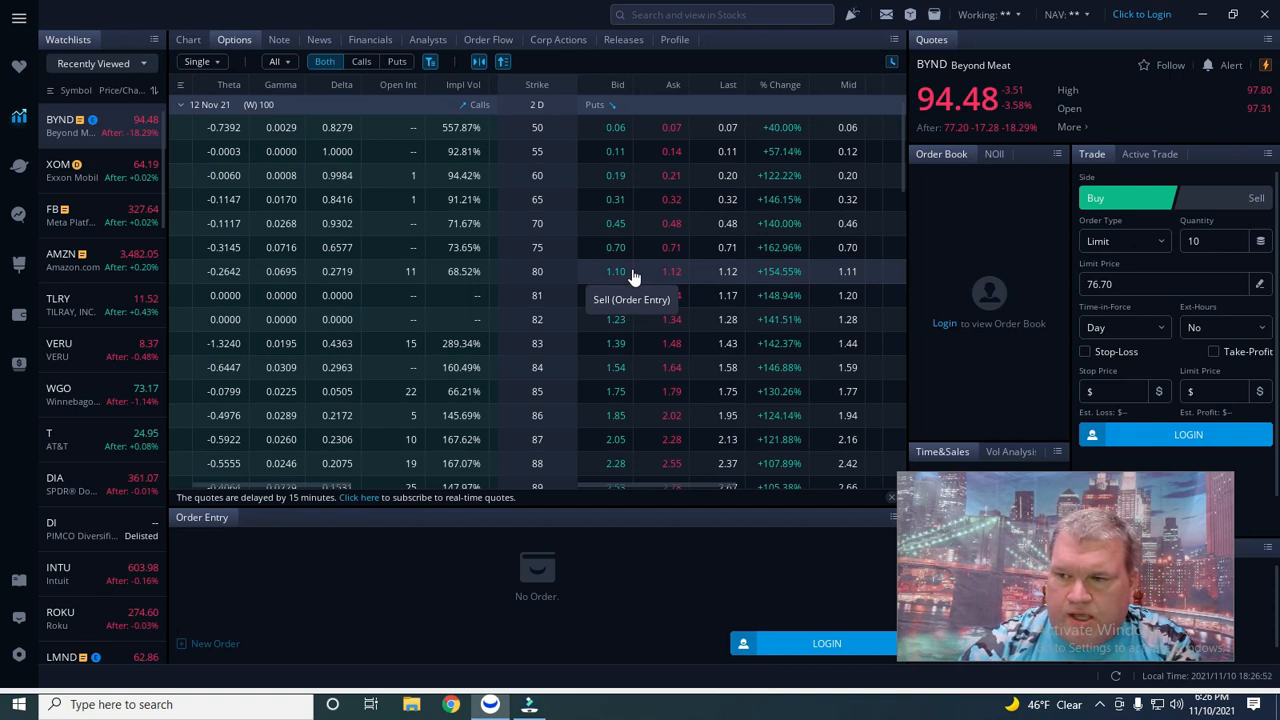
mouse_move(280, 152)
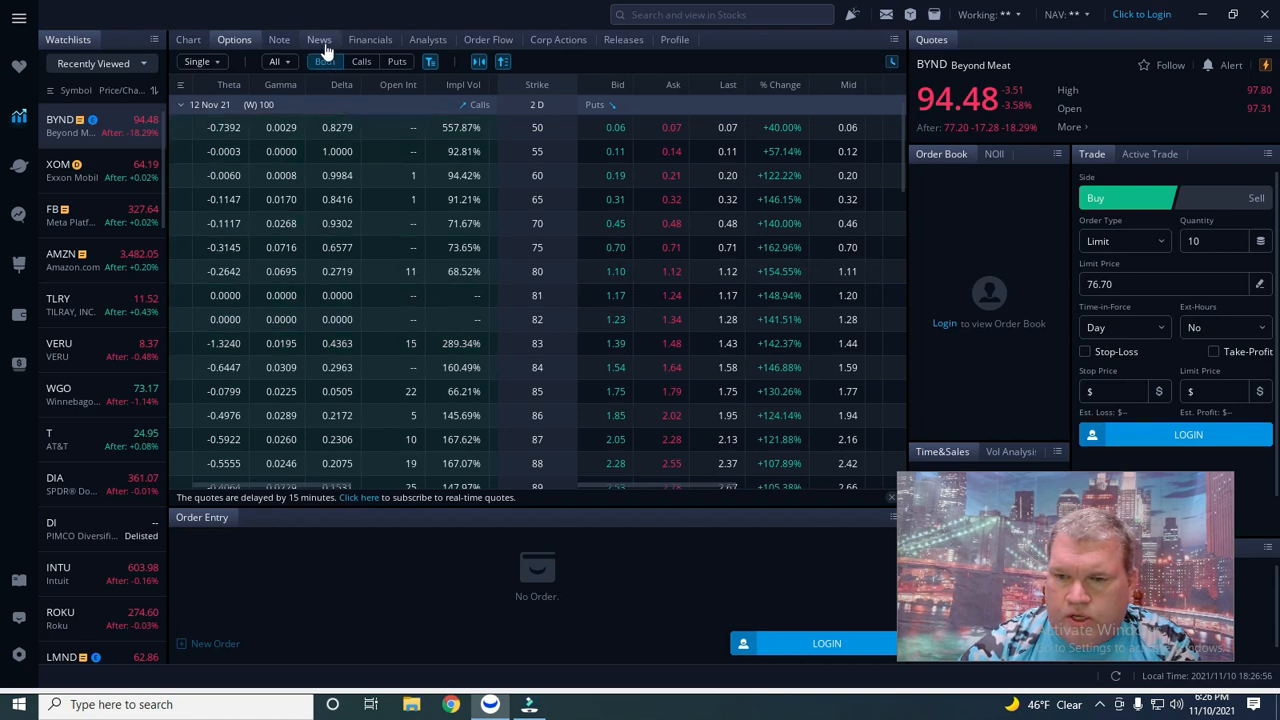
Step: Replace the options chain with BYND's news headlines from CNBC, Reuters and others
click(318, 40)
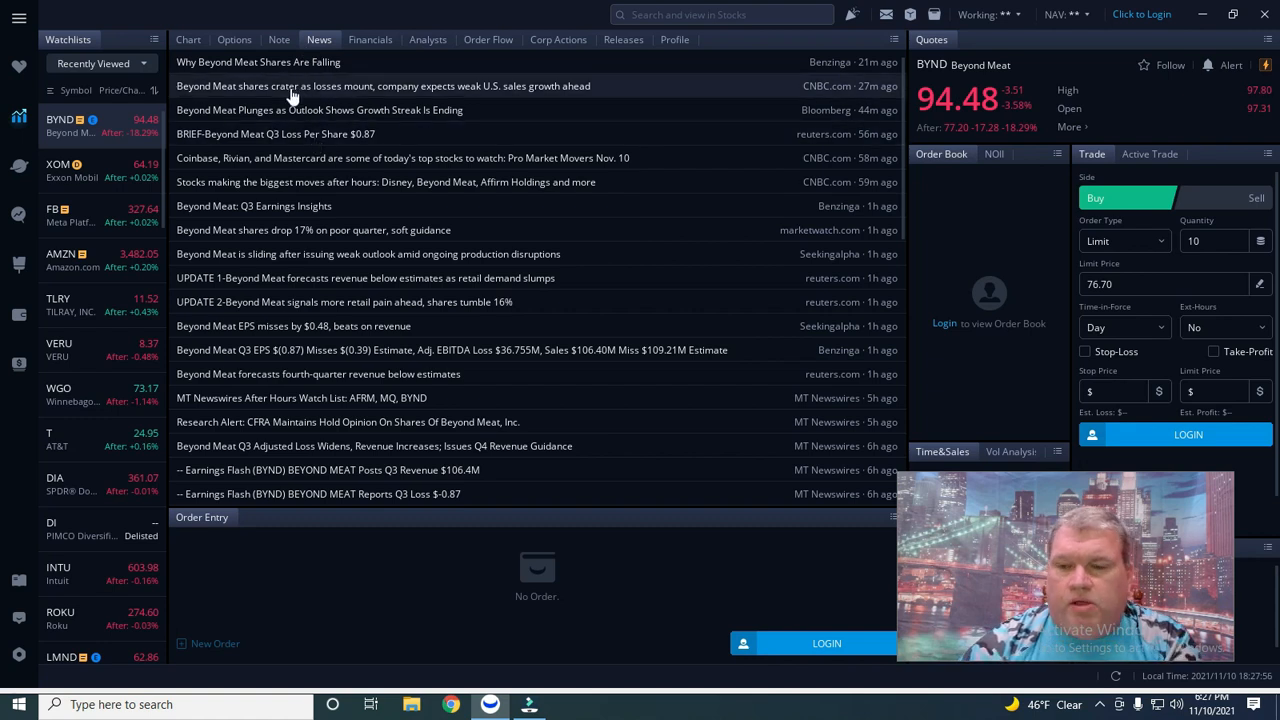
Step: Reach the Analysis view showing BYND's Hold consensus from 18 analysts and price targets
click(188, 40)
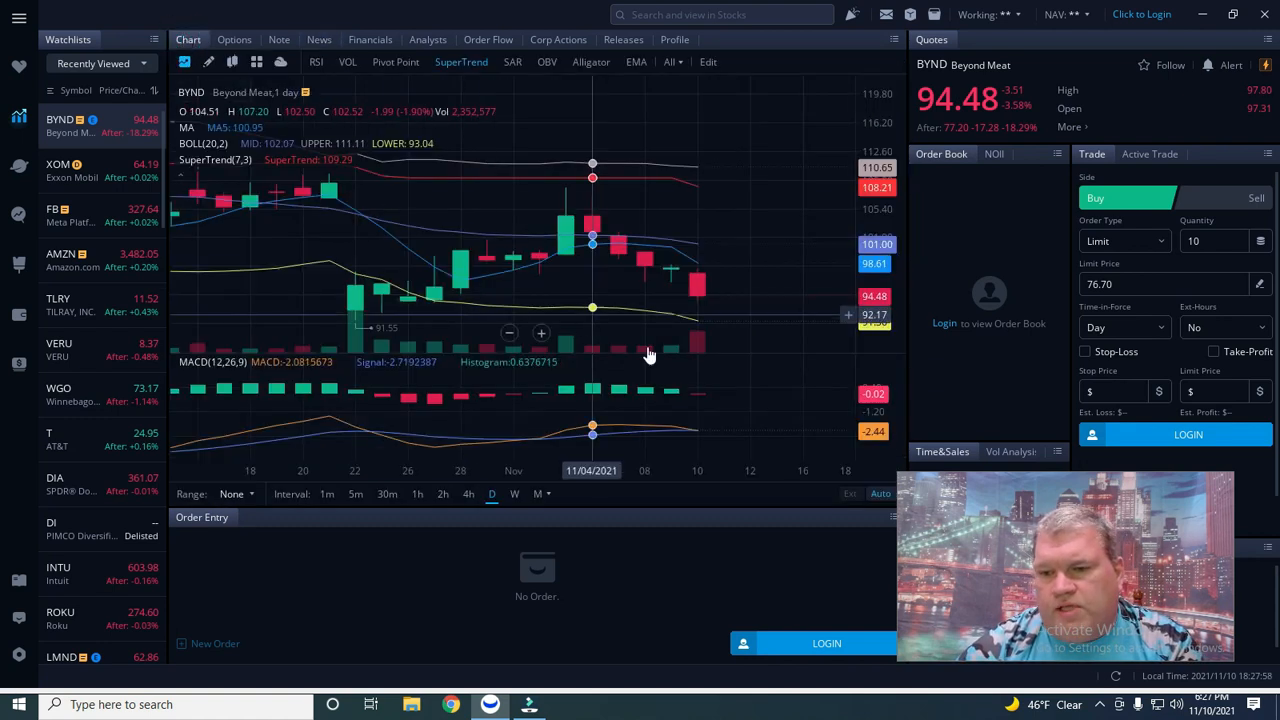
click(234, 40)
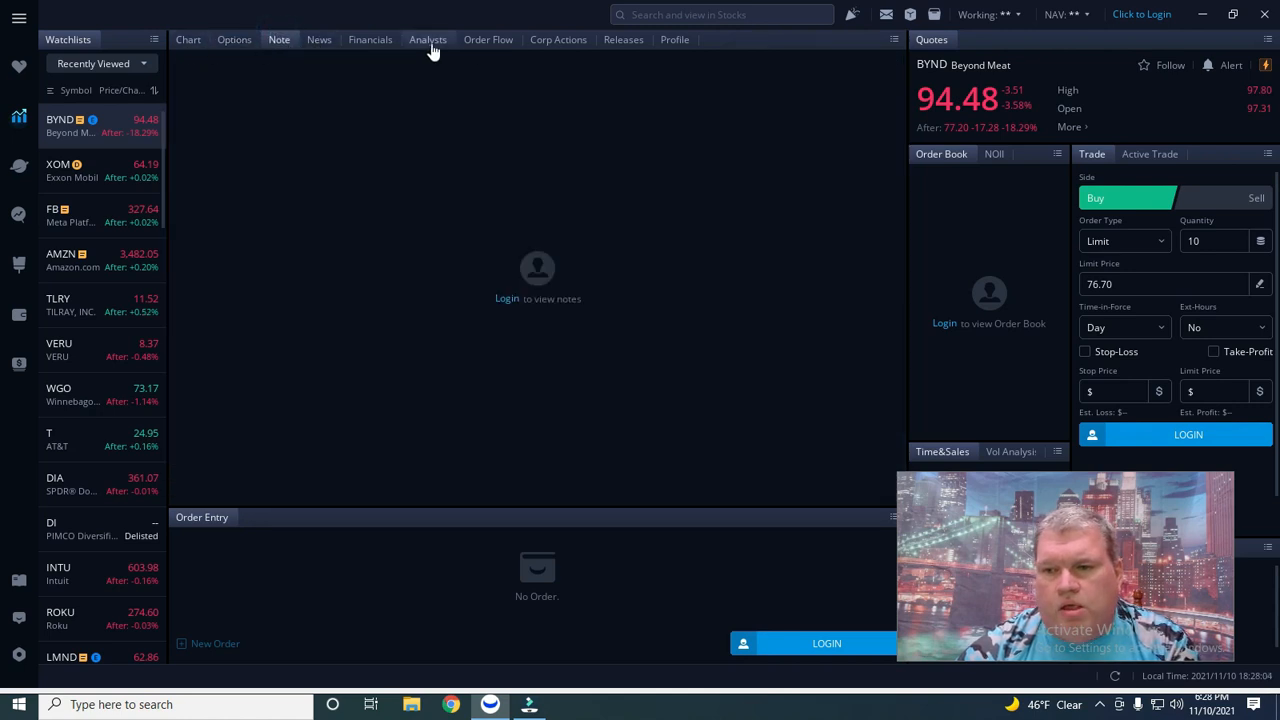
click(428, 40)
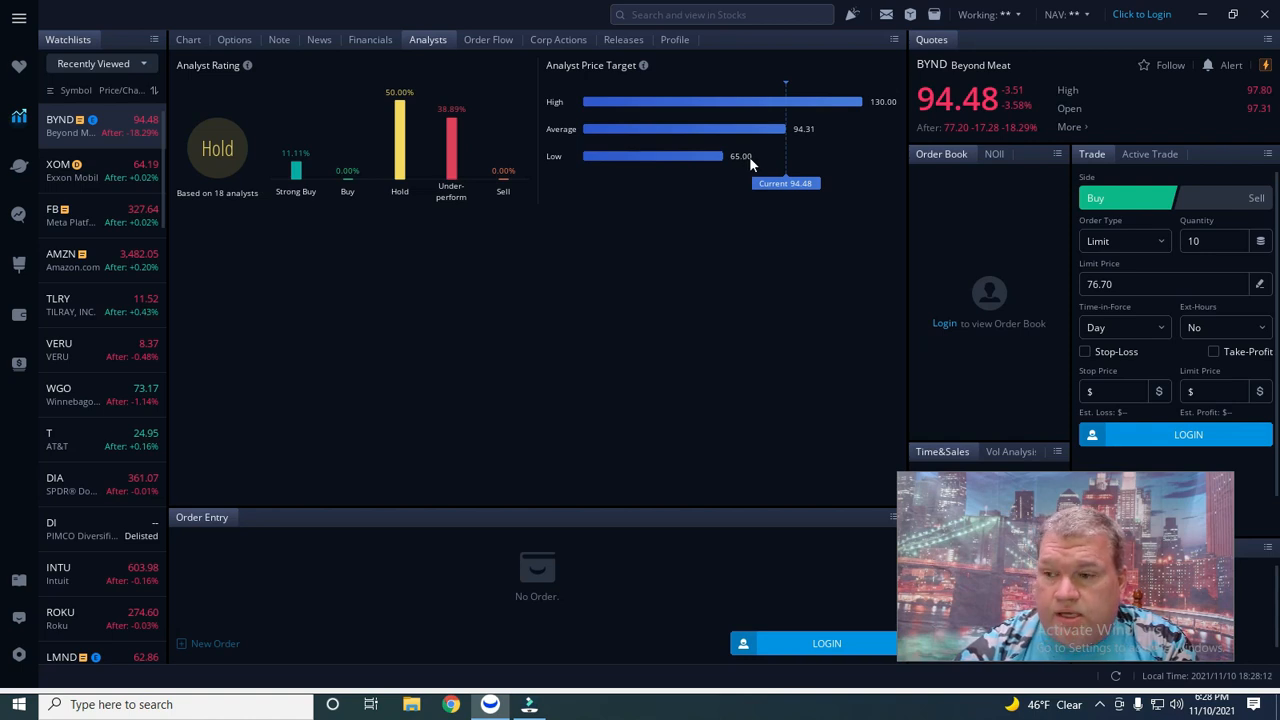
mouse_move(844, 362)
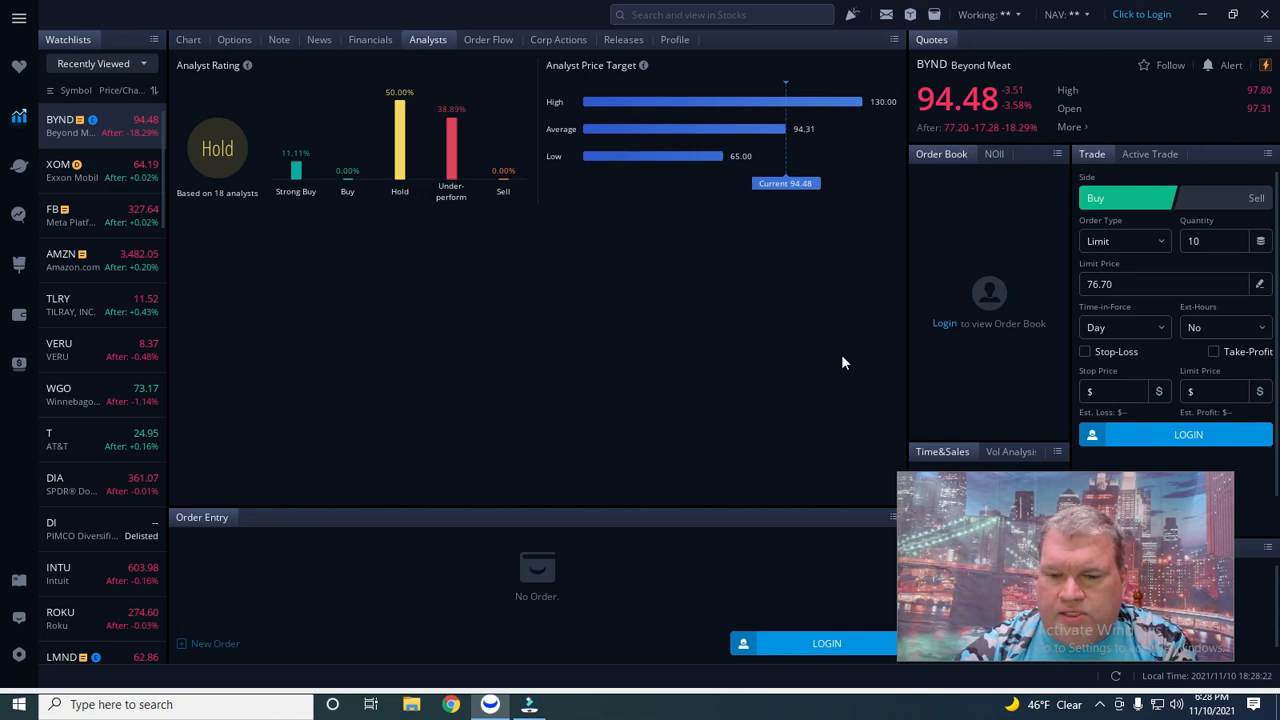
mouse_move(492, 78)
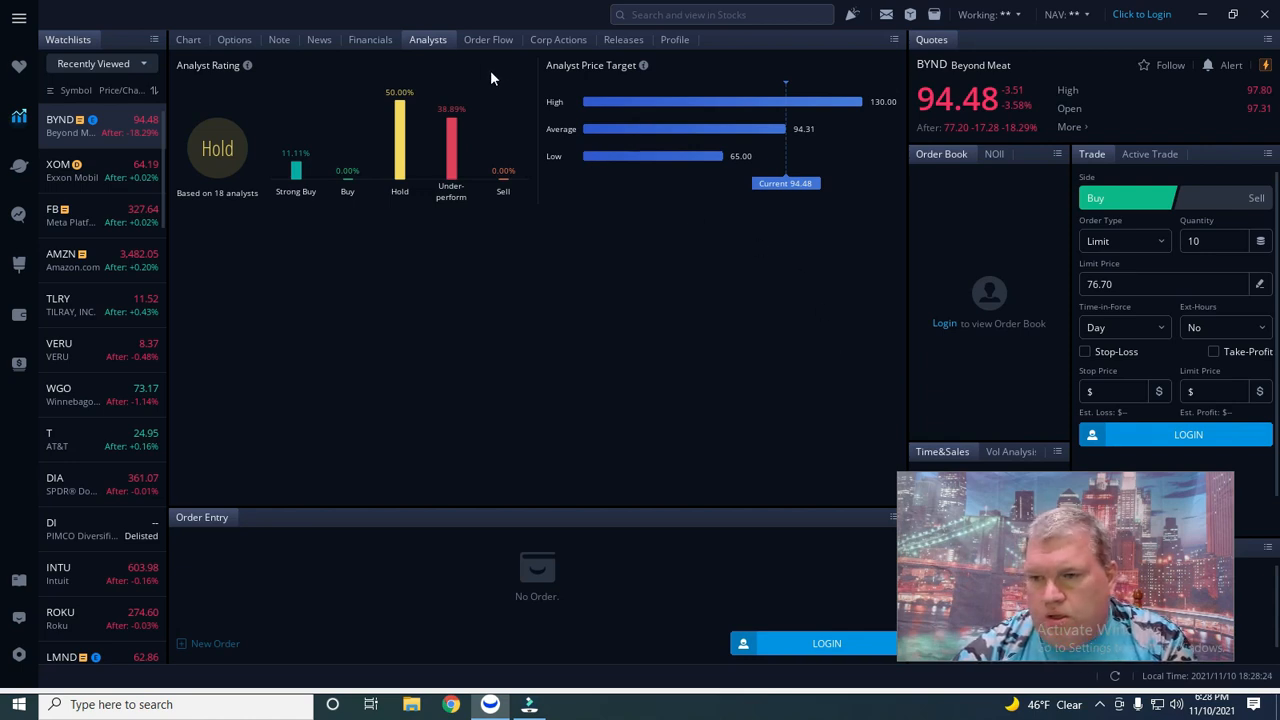
Step: Step through Order Flow and Corp Actions to BYND's profile with El Segundo address and summary
click(488, 40)
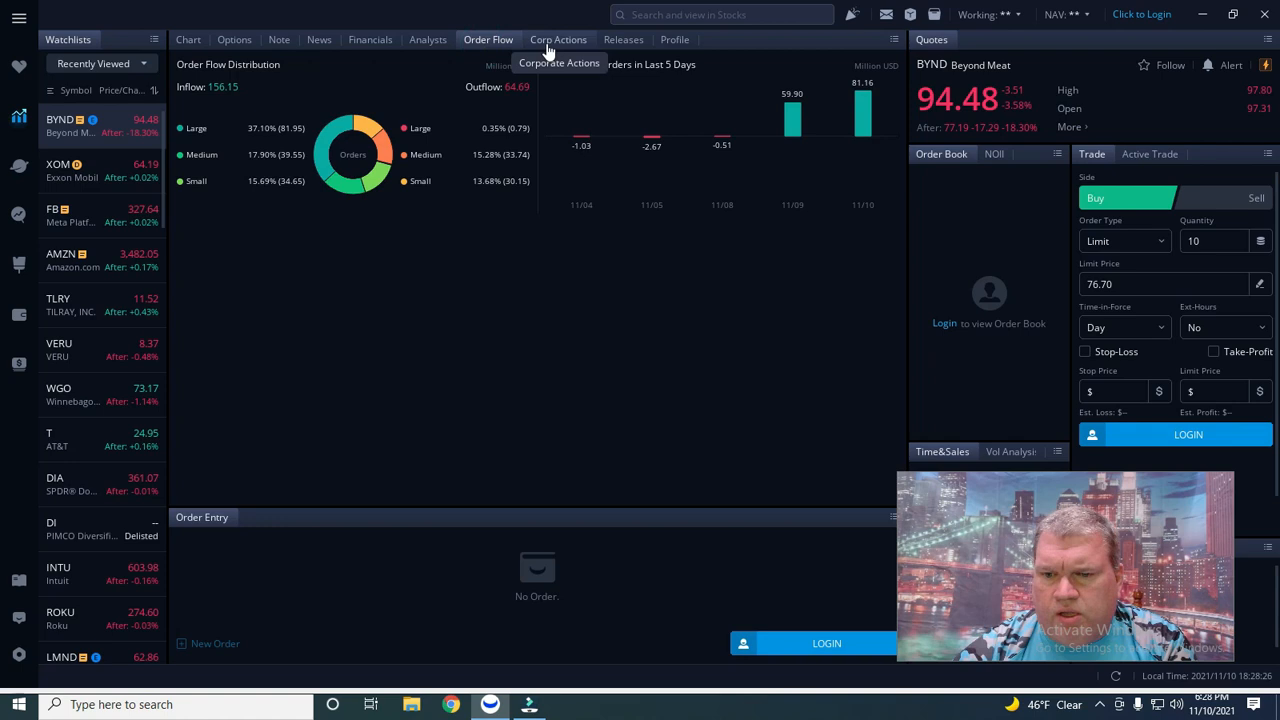
click(558, 40)
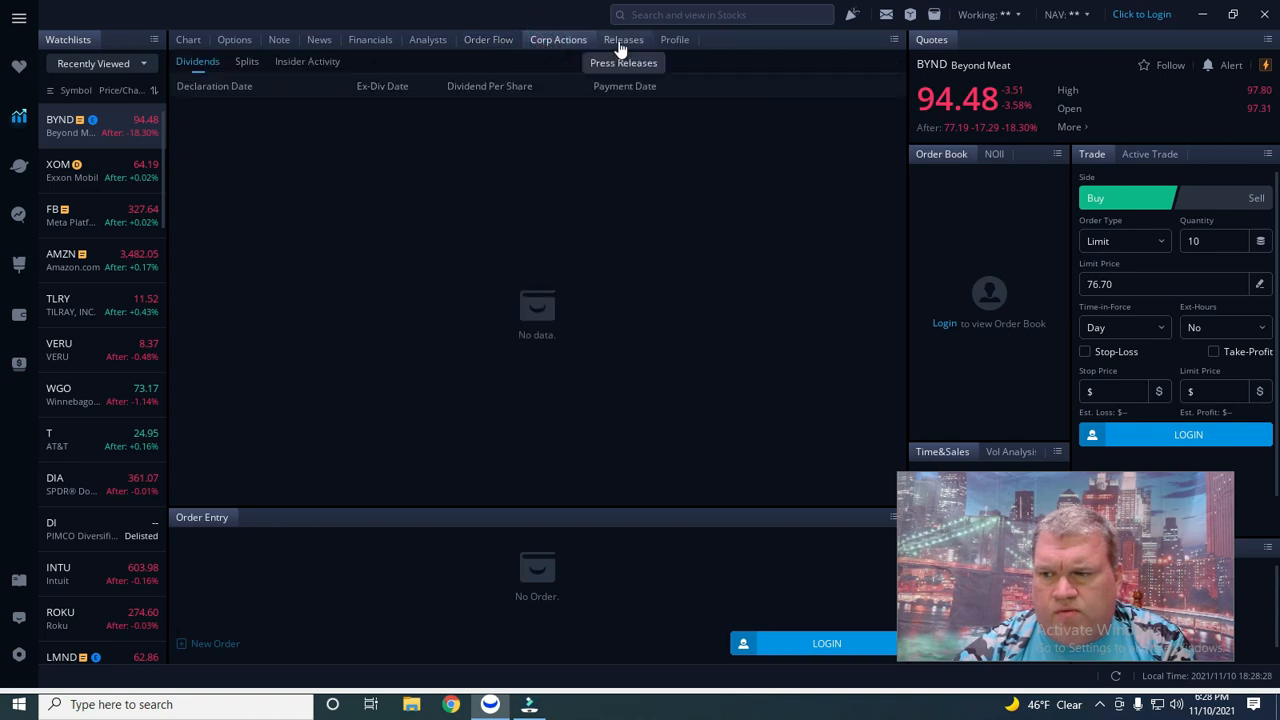
click(674, 40)
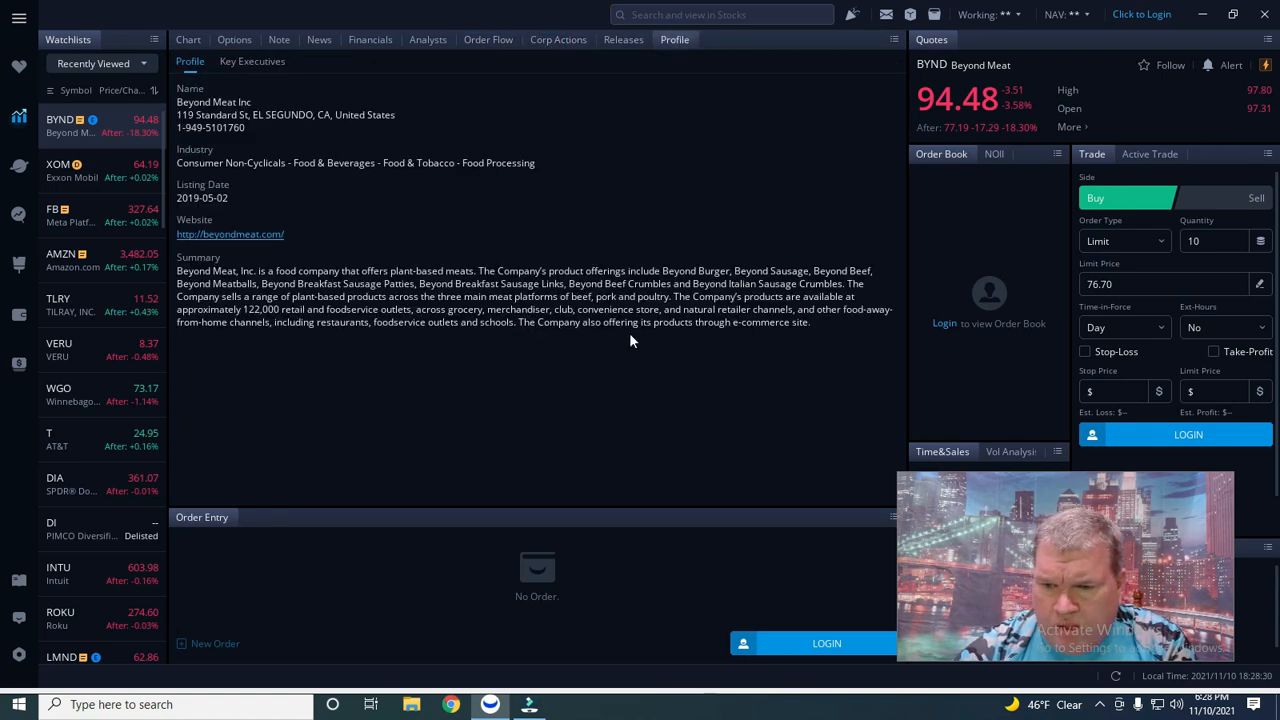
mouse_move(744, 364)
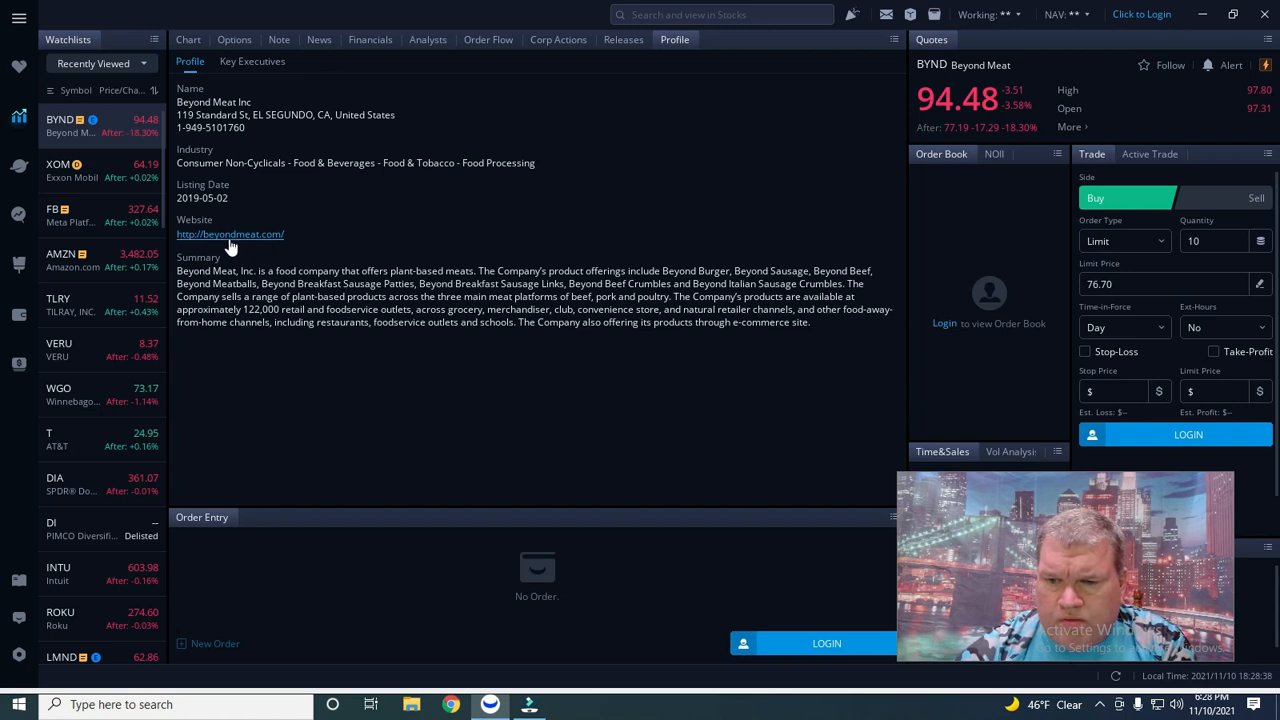
Step: Browse beyondmeat.com from the profile link to its footer, closing the Join the Movement popup
click(230, 234)
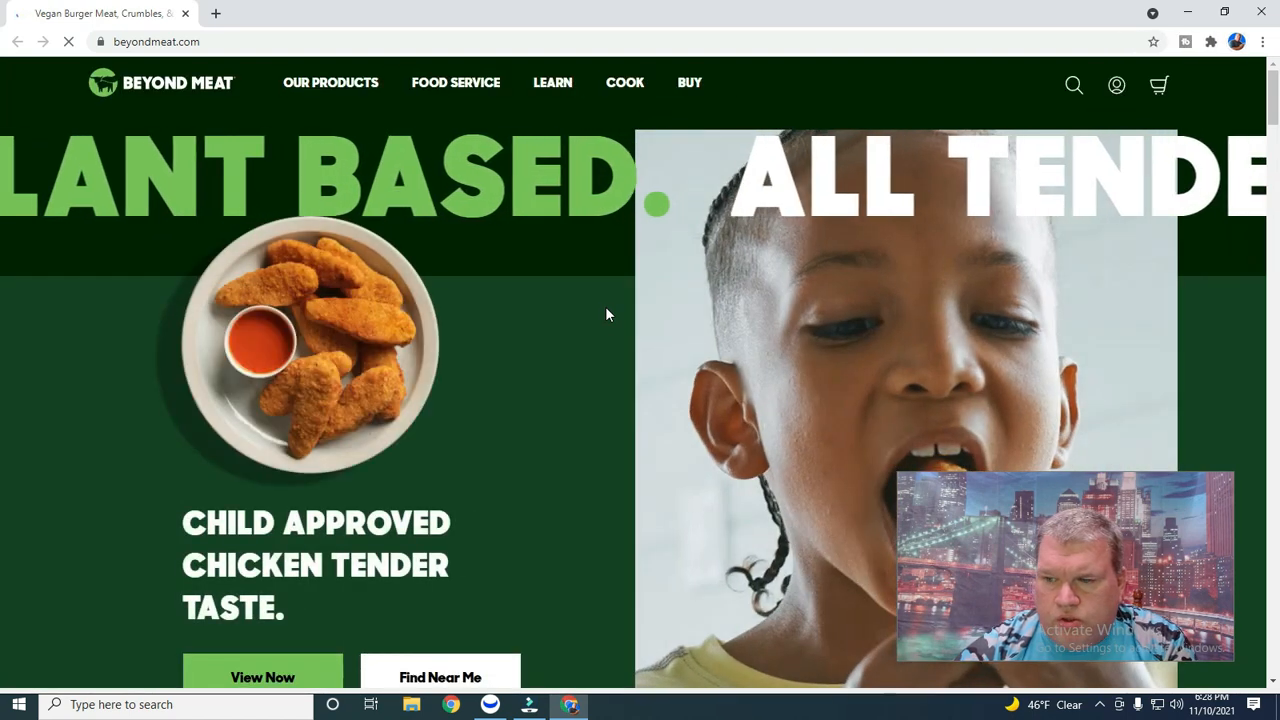
scroll(down, 3)
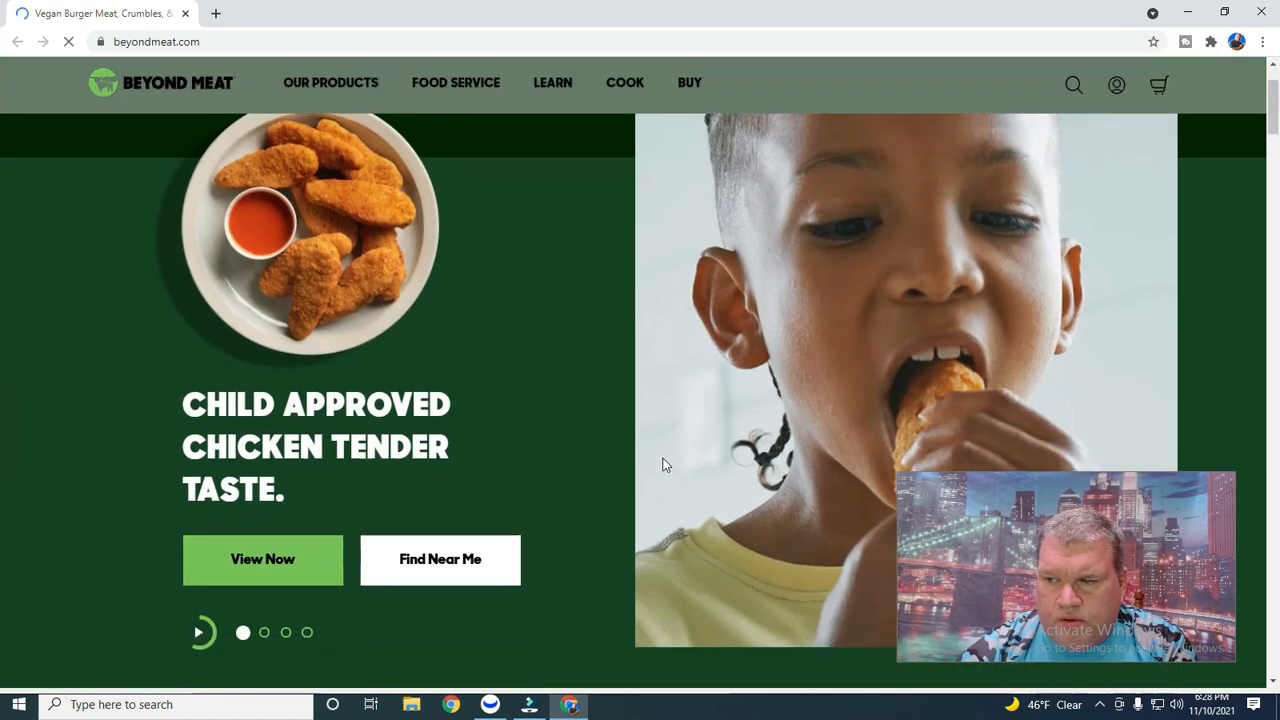
scroll(down, 3)
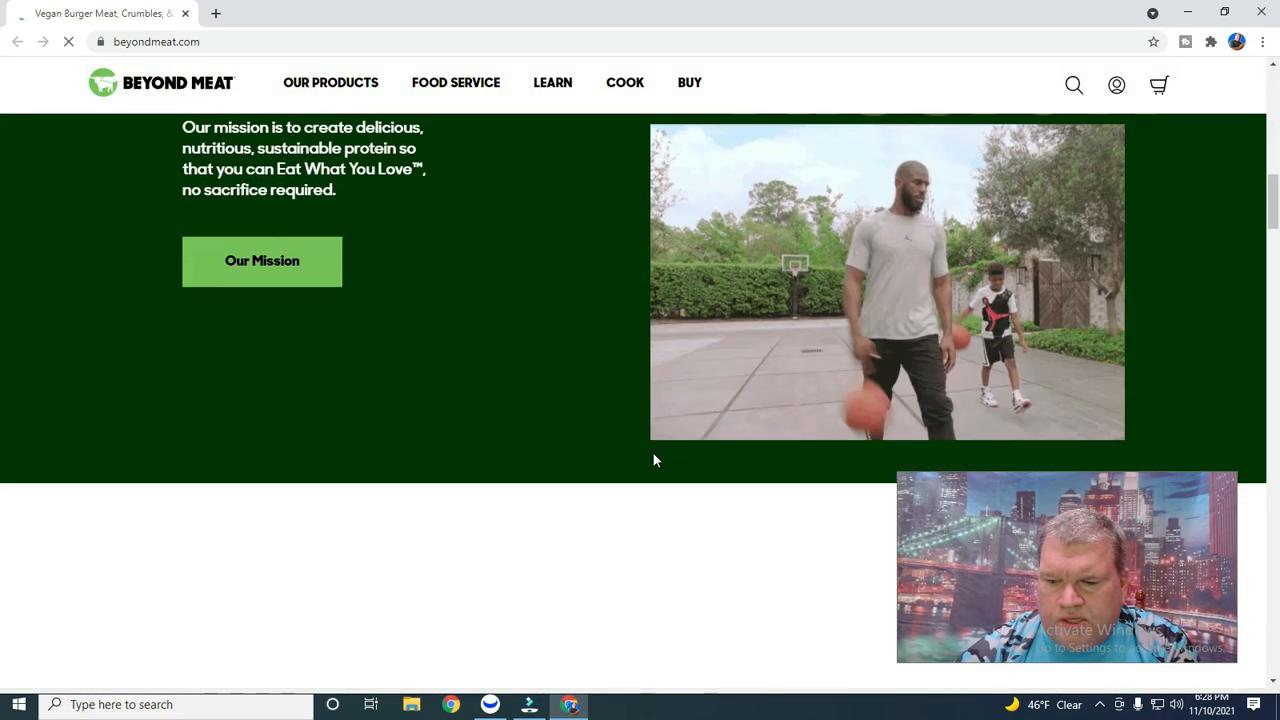
scroll(down, 3)
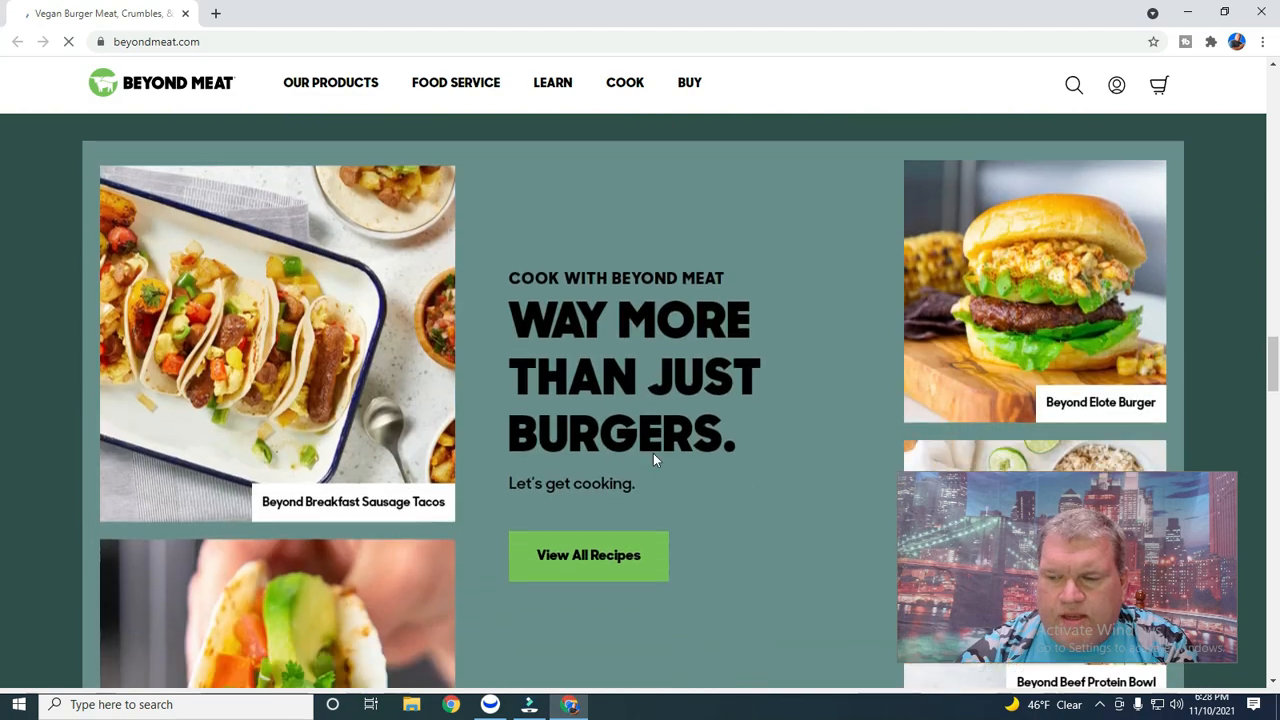
scroll(down, 3)
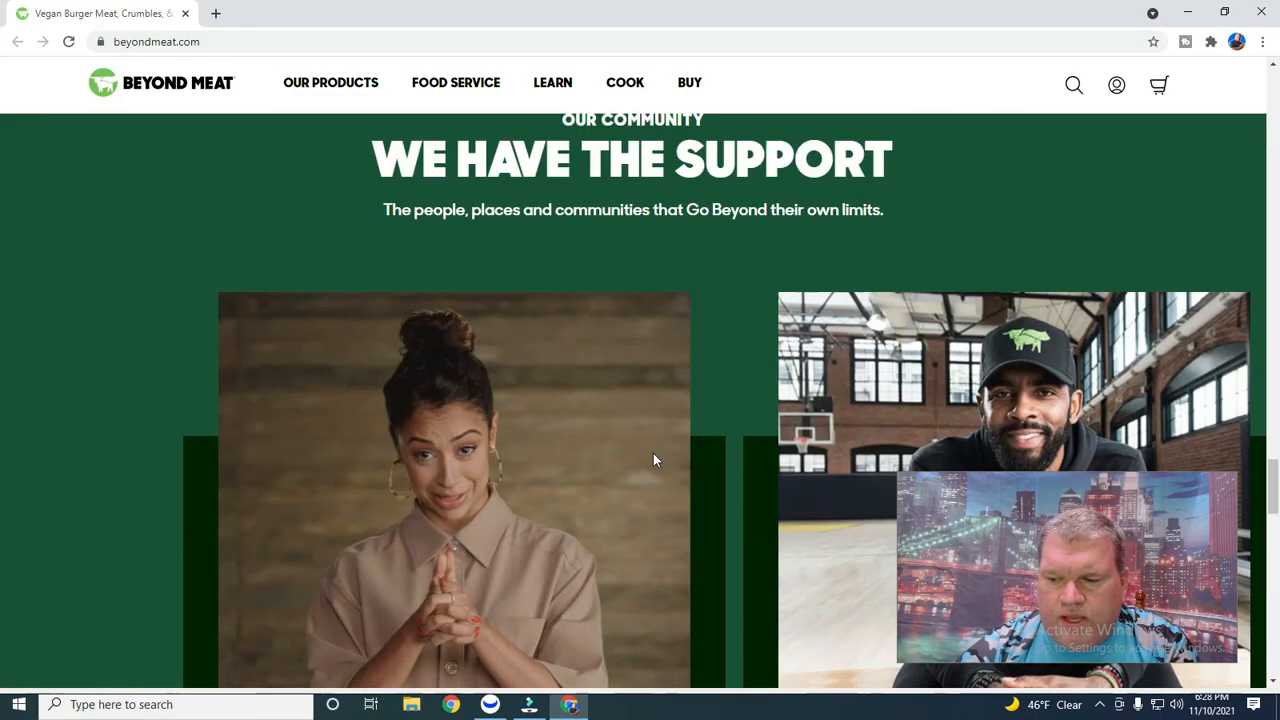
scroll(down, 3)
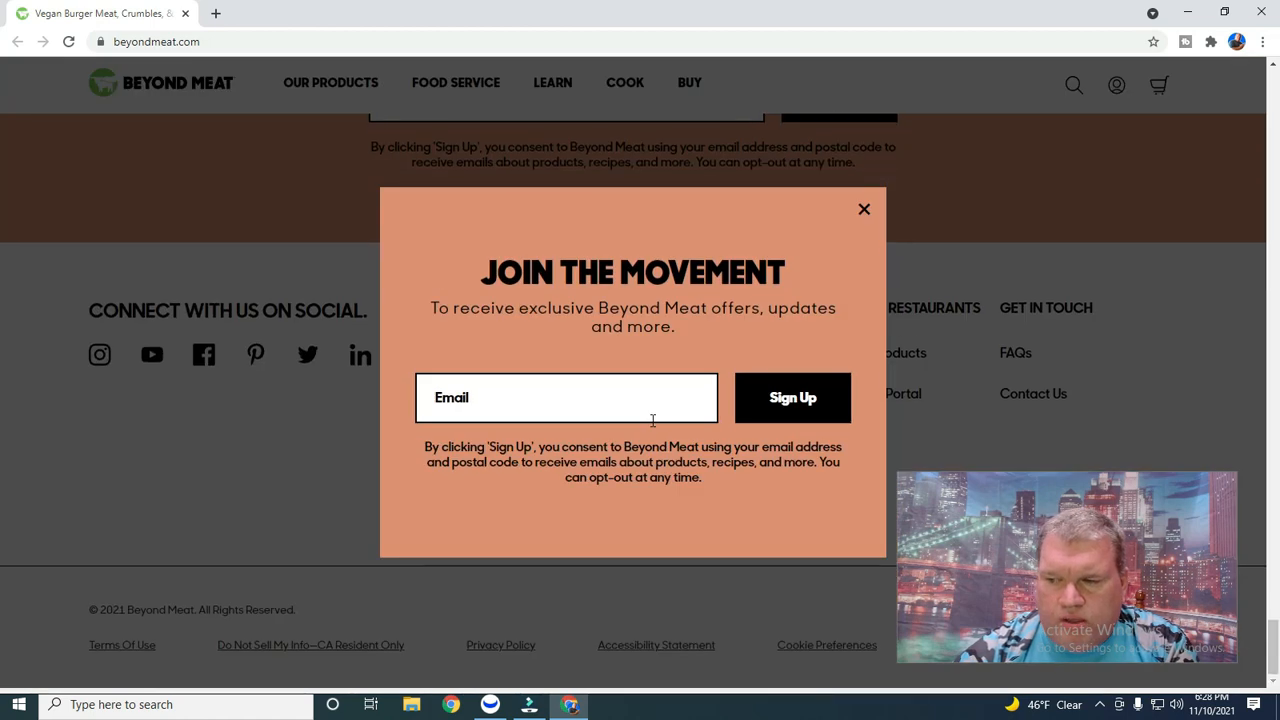
click(864, 210)
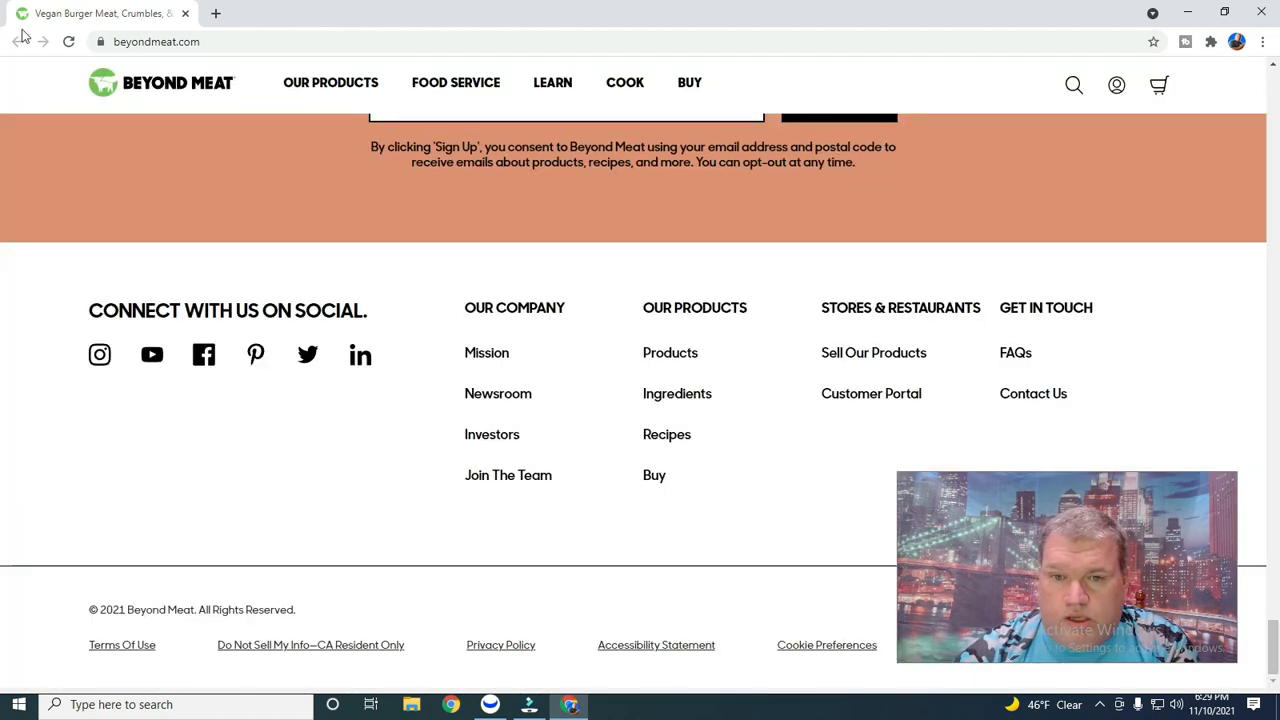
mouse_move(444, 336)
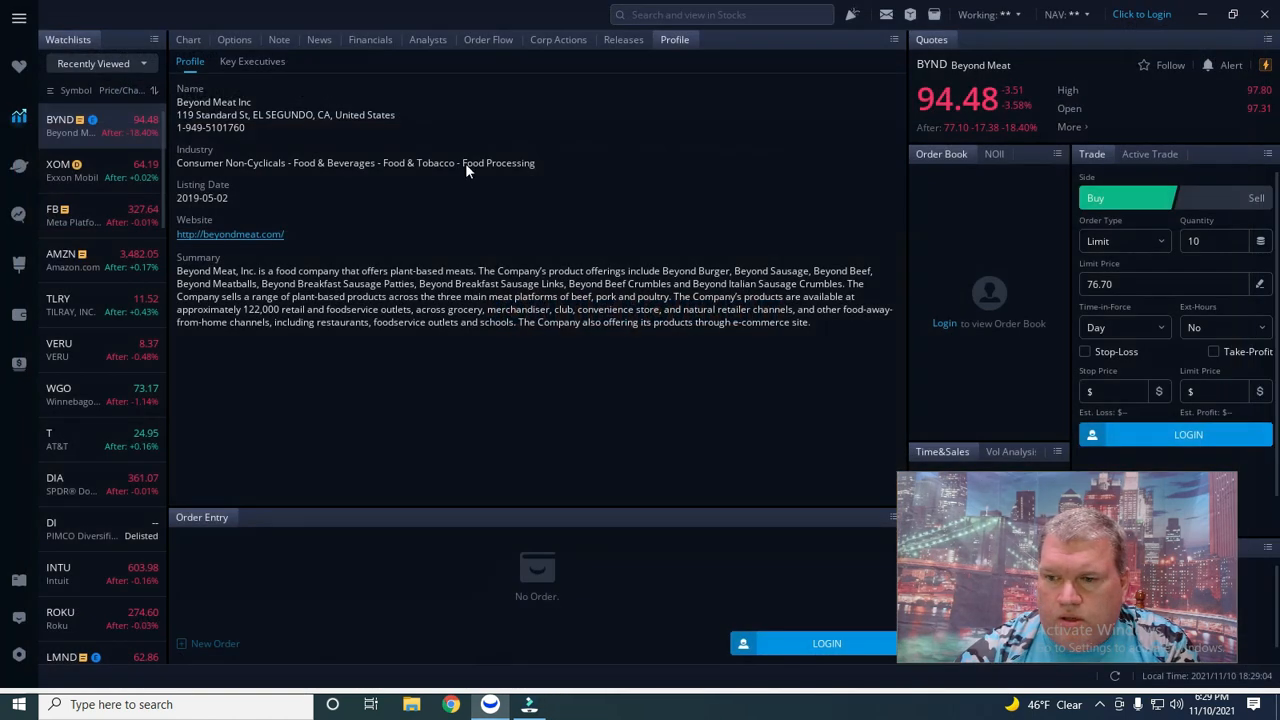
mouse_move(618, 378)
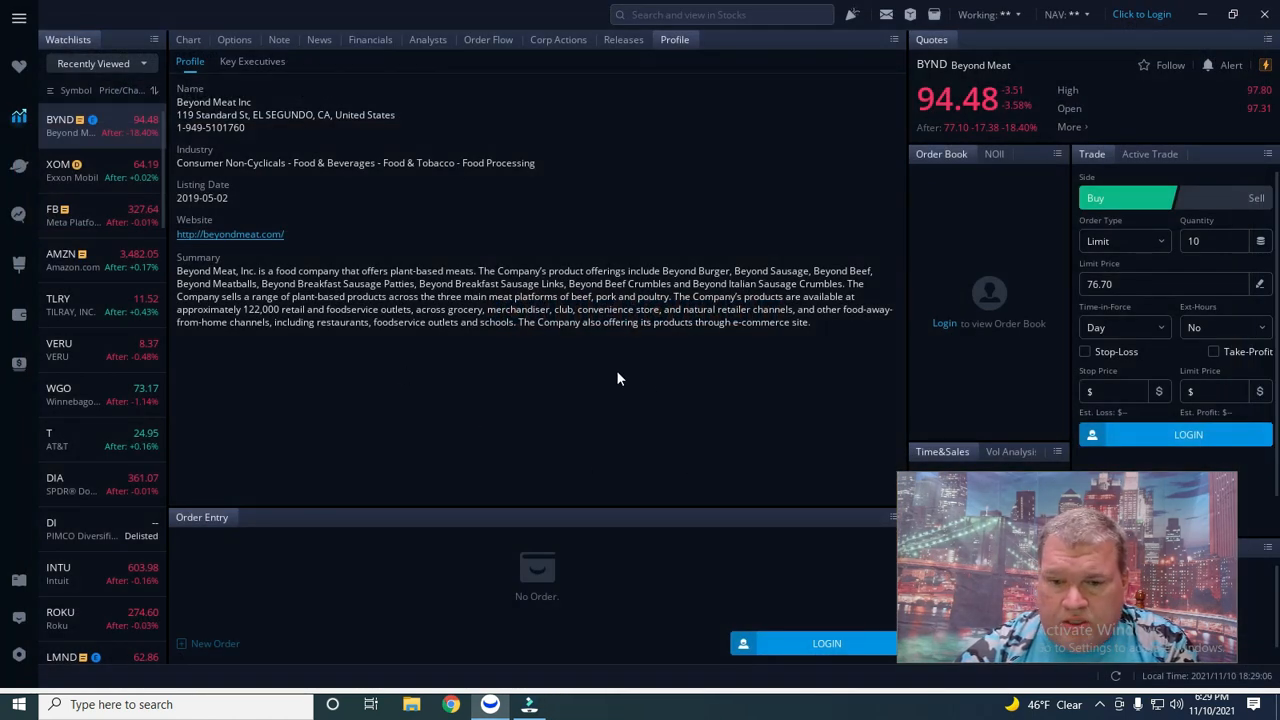
mouse_move(472, 464)
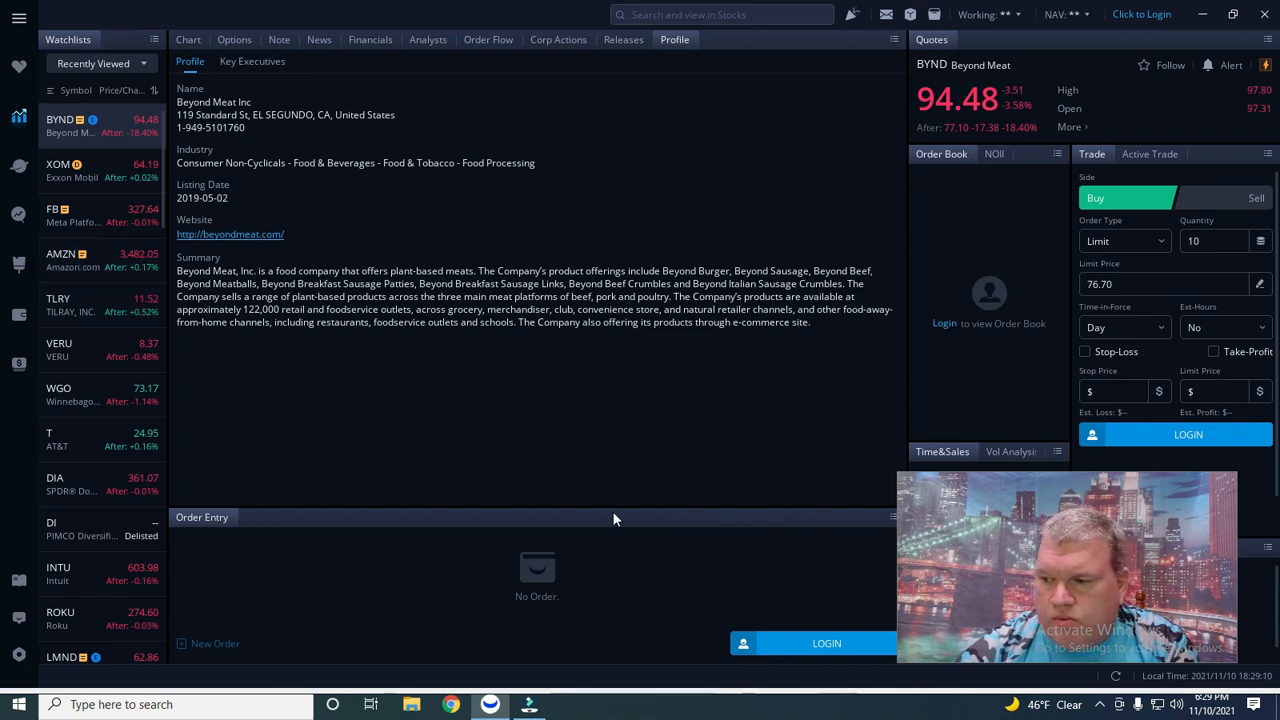
Step: Switch back from the company profile to Beyond Meat's daily price chart with indicators
click(188, 40)
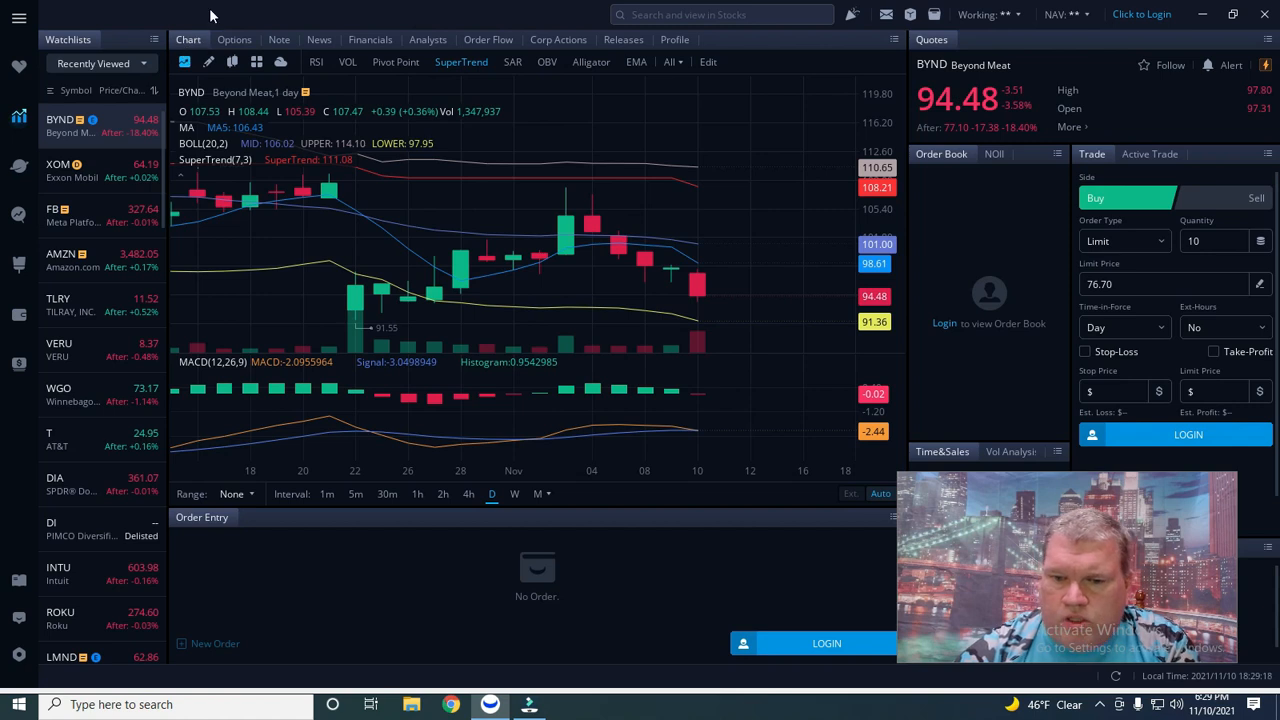
mouse_move(670, 408)
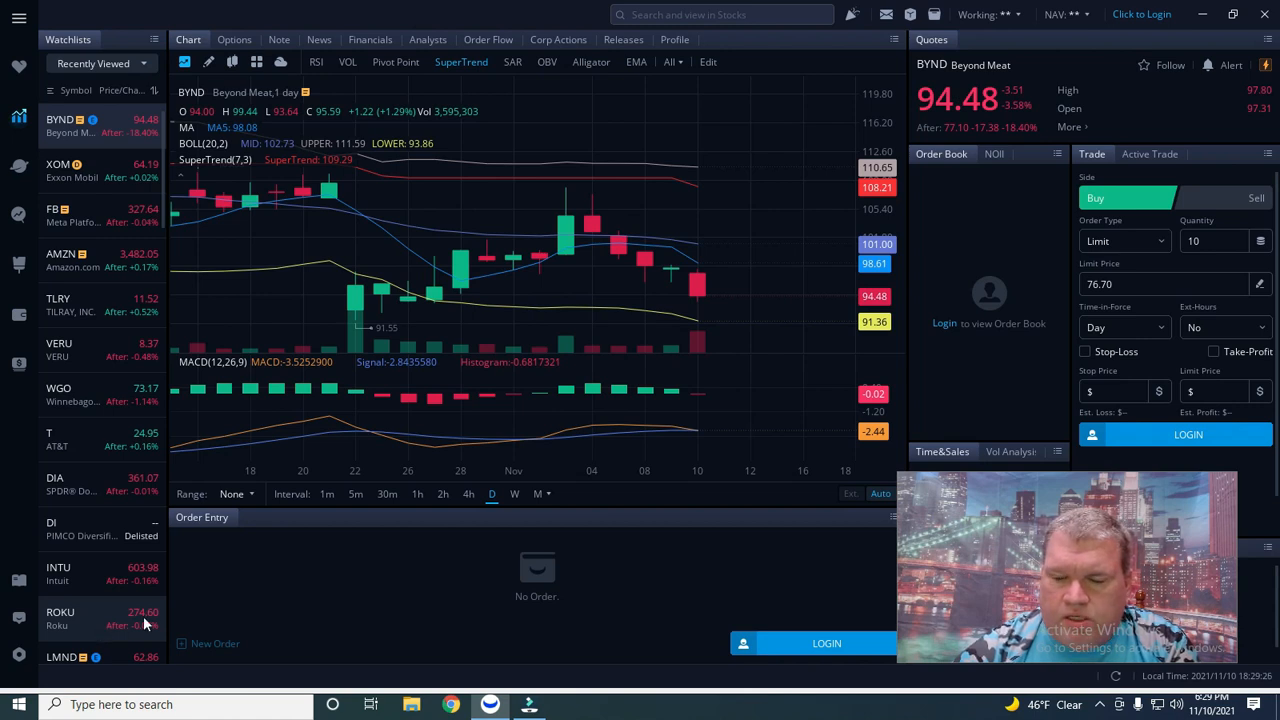
mouse_move(622, 572)
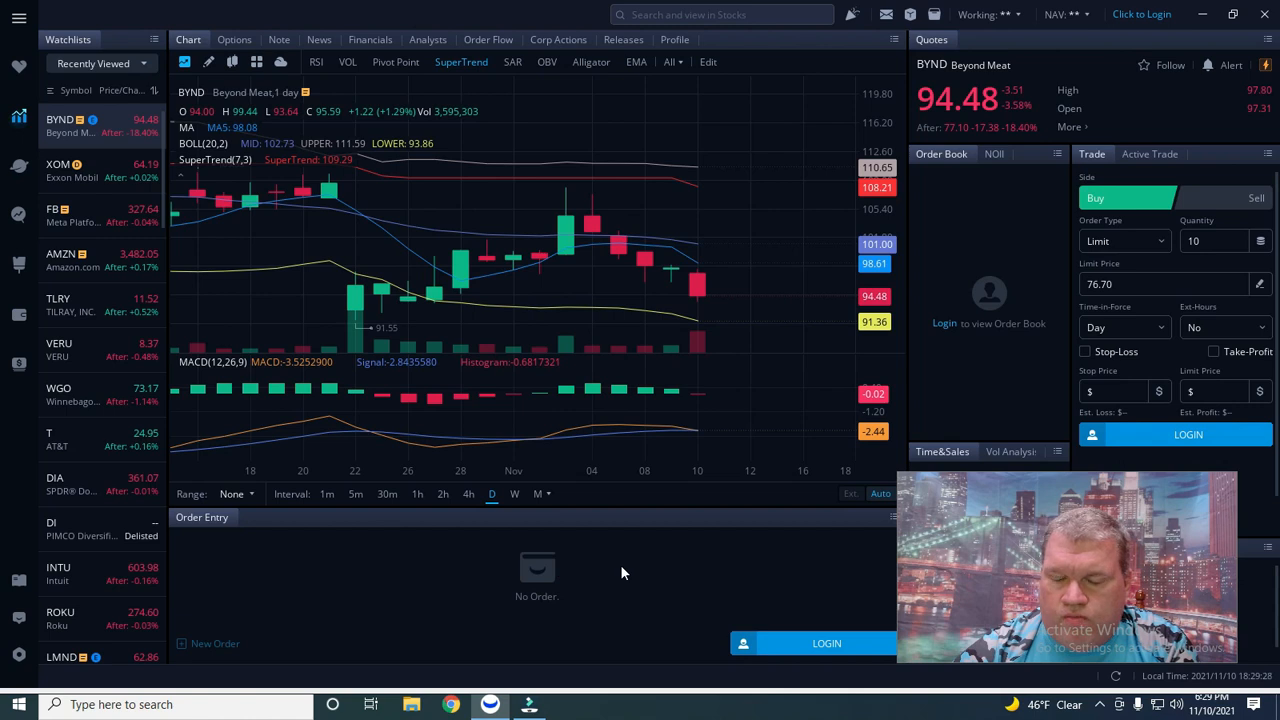